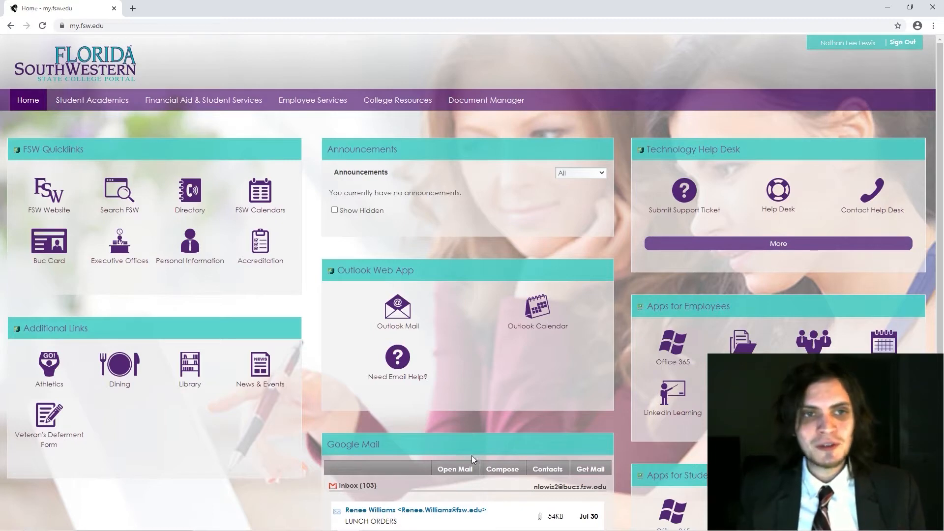
mouse_move(625, 291)
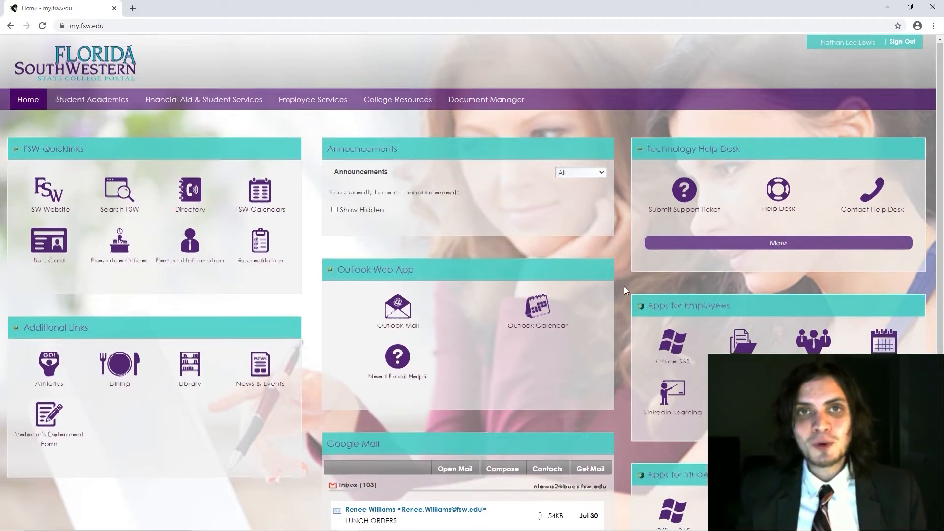
Go to the Office 365 home page from Apps for Students and view its online apps.
scroll("down", 3)
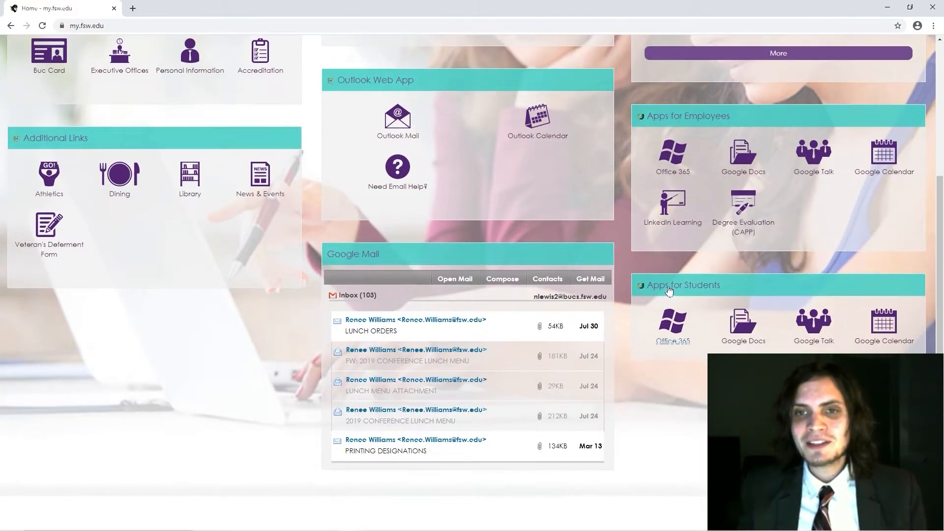
mouse_move(677, 288)
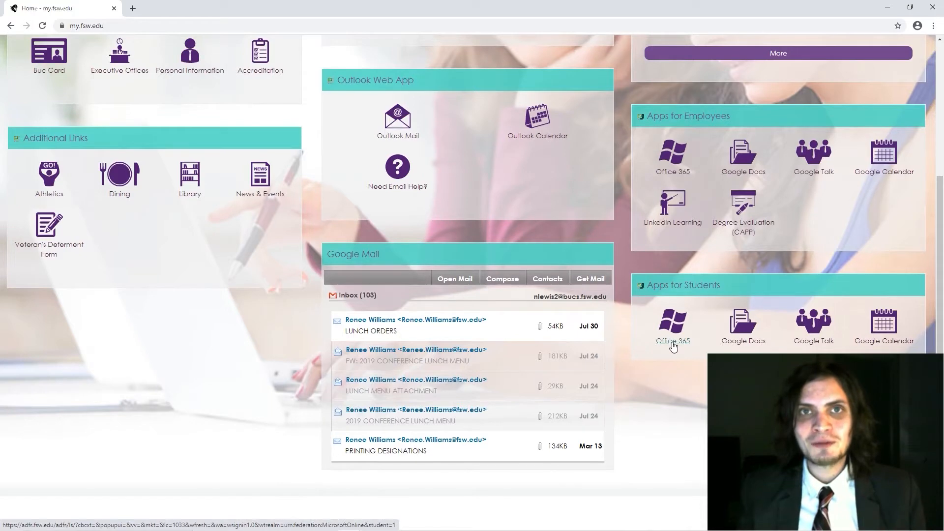
left_click(672, 328)
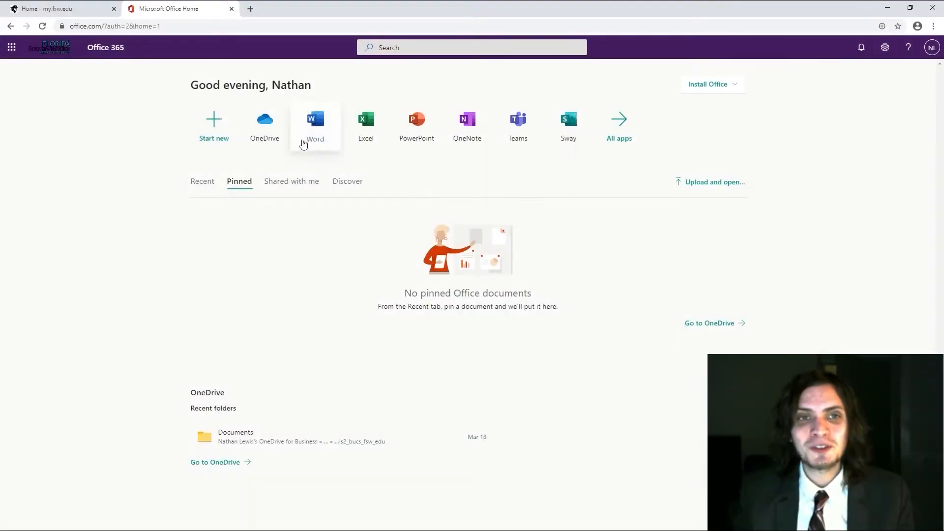
mouse_move(567, 127)
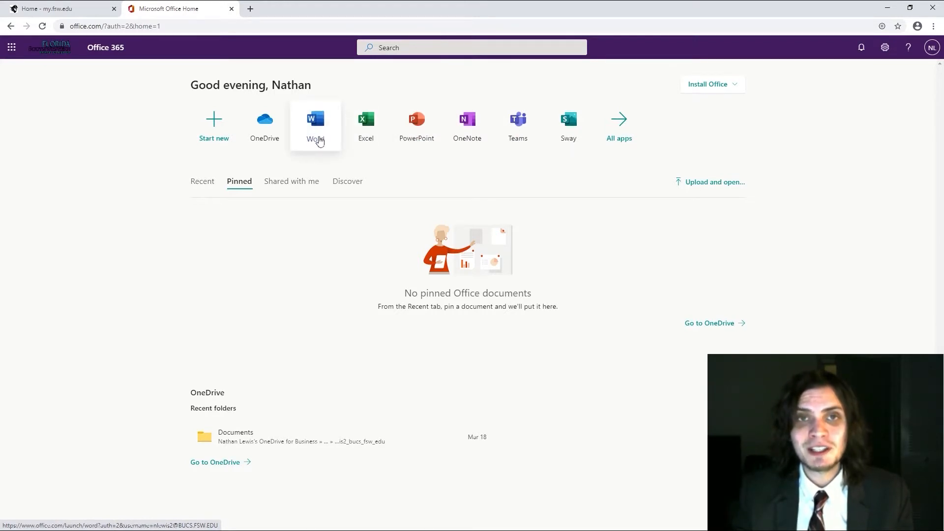
mouse_move(712, 100)
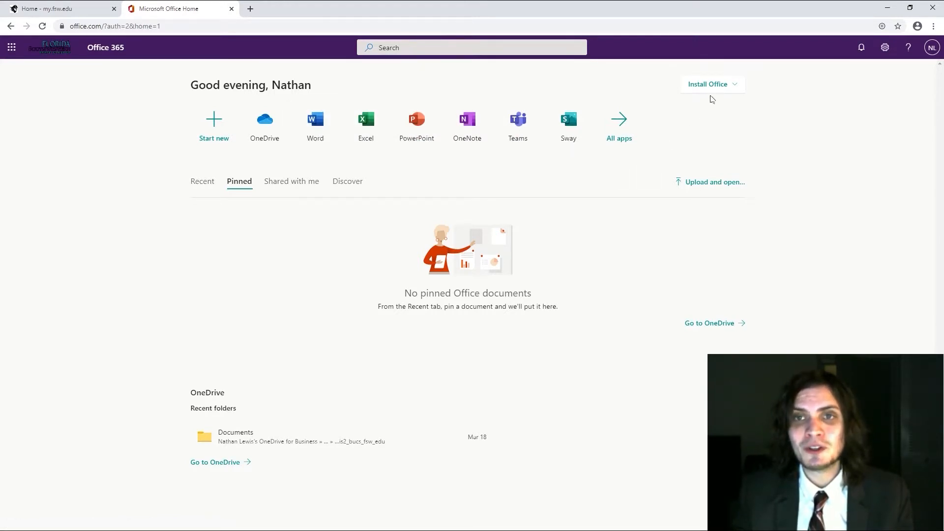
mouse_move(712, 84)
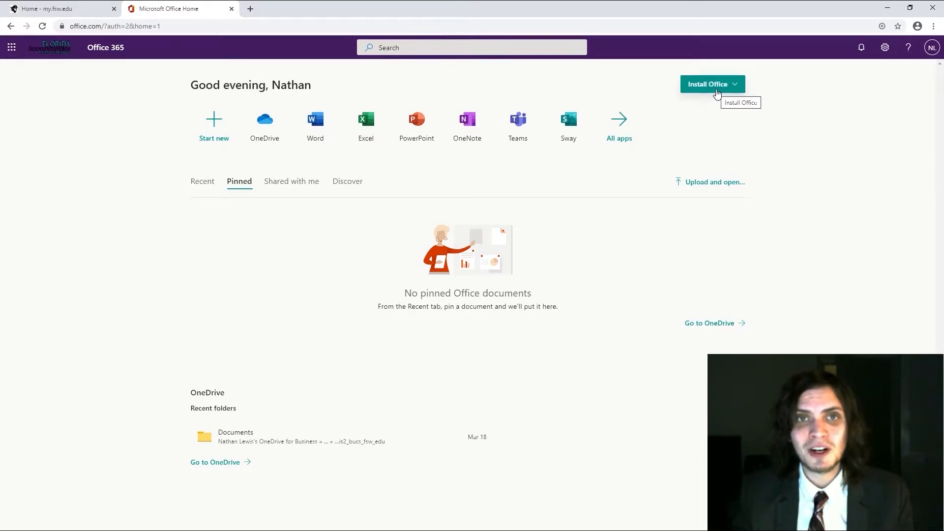
left_click(712, 84)
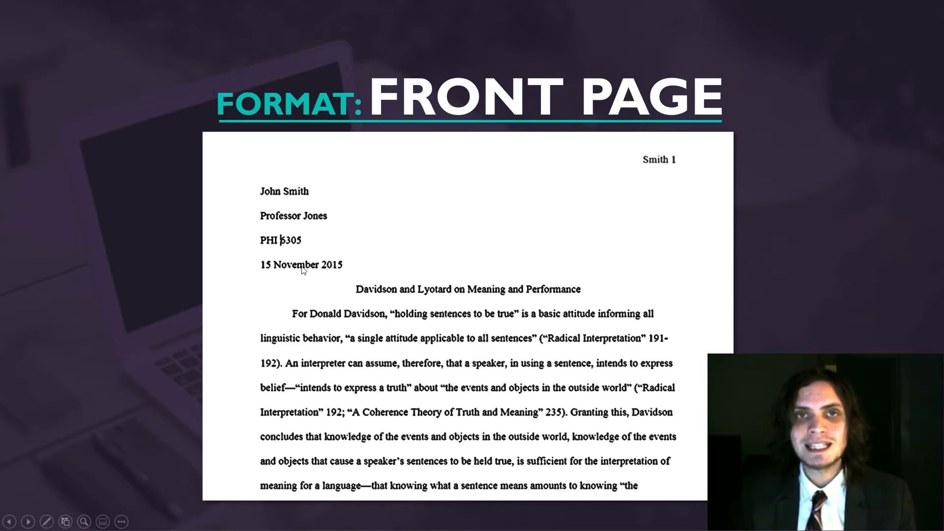
mouse_move(285, 319)
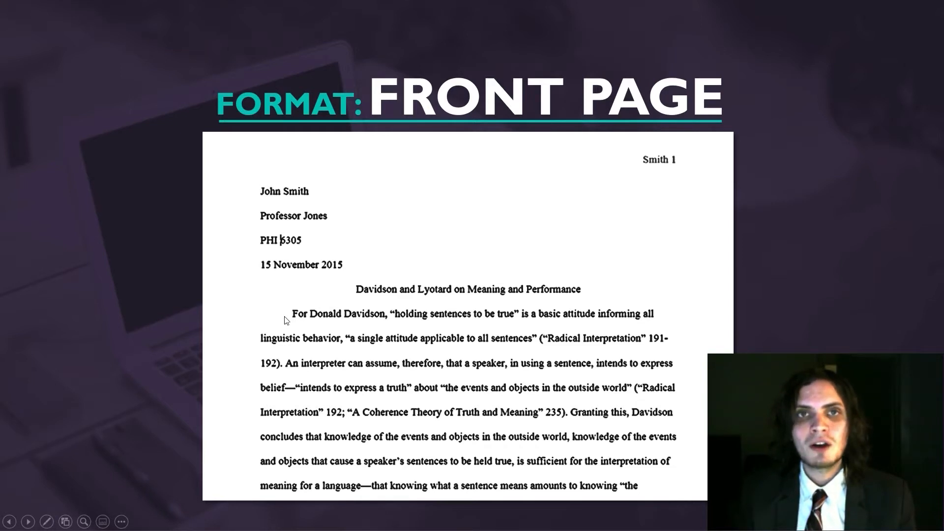
mouse_move(672, 178)
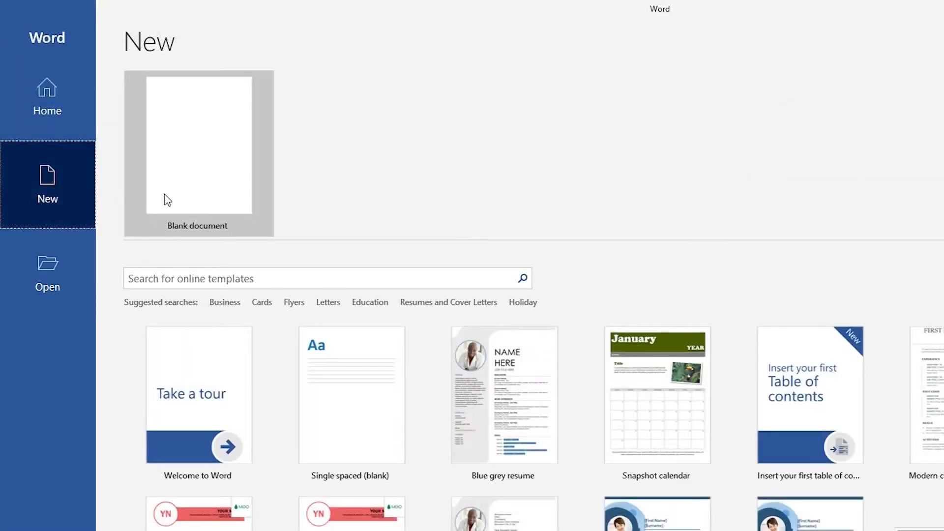
Start a blank document and set its font to Times New Roman, size 12.
left_click(197, 144)
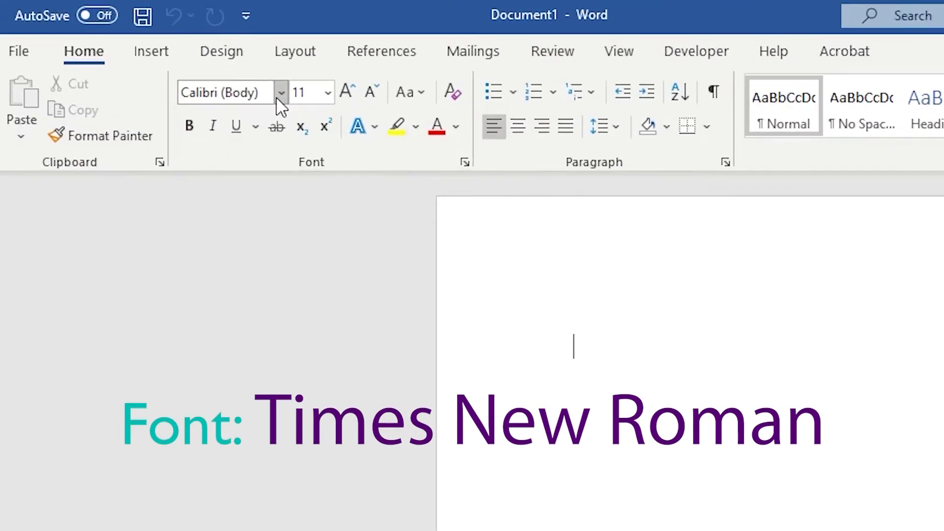
left_click(281, 92)
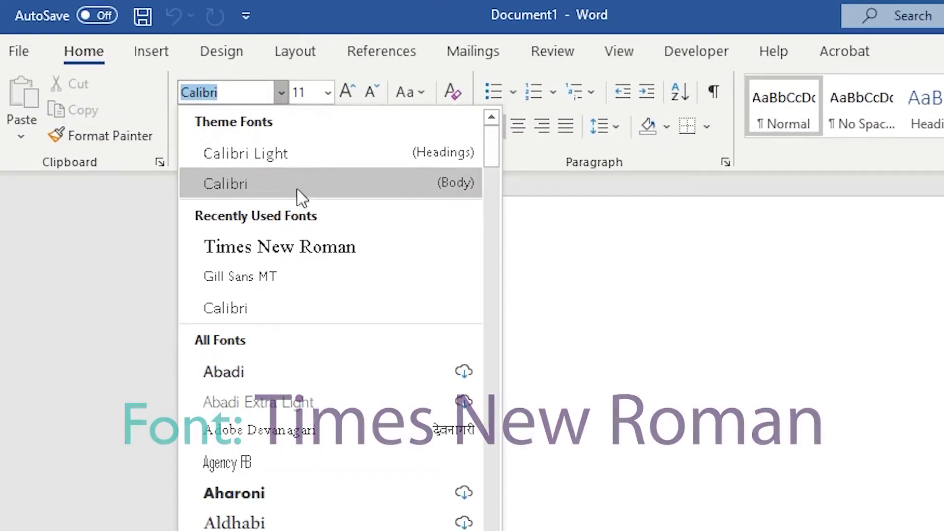
mouse_move(308, 247)
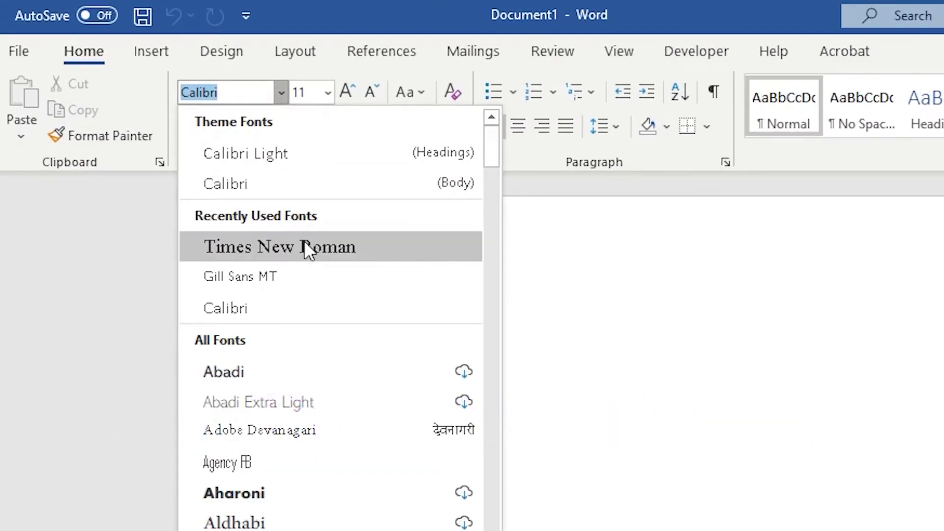
left_click(278, 246)
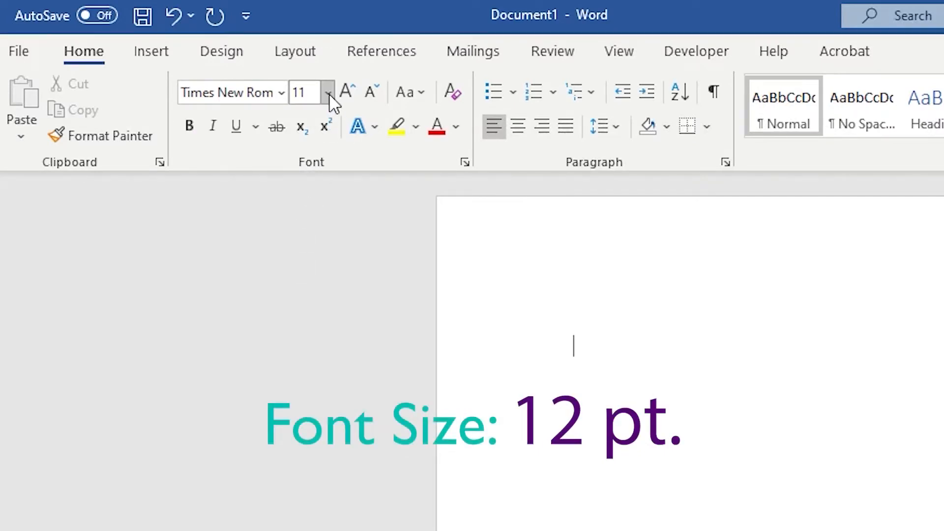
left_click(328, 93)
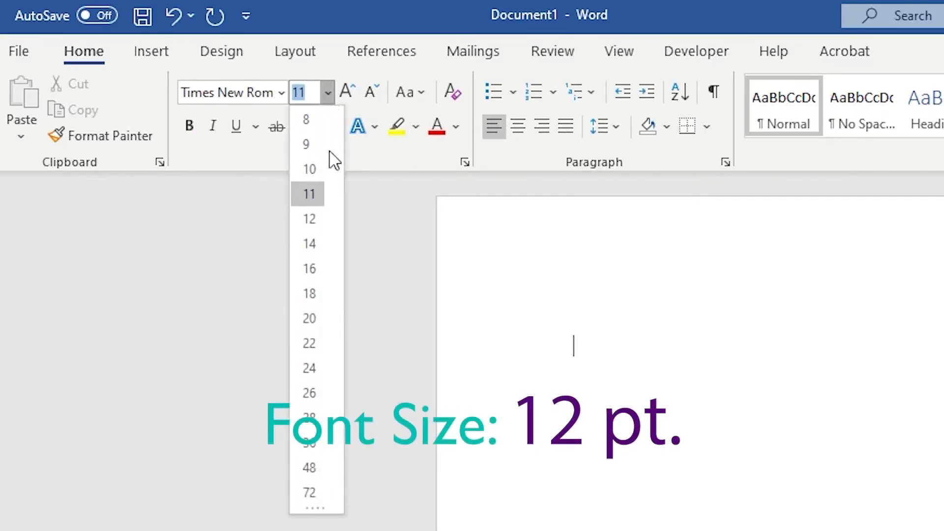
mouse_move(309, 218)
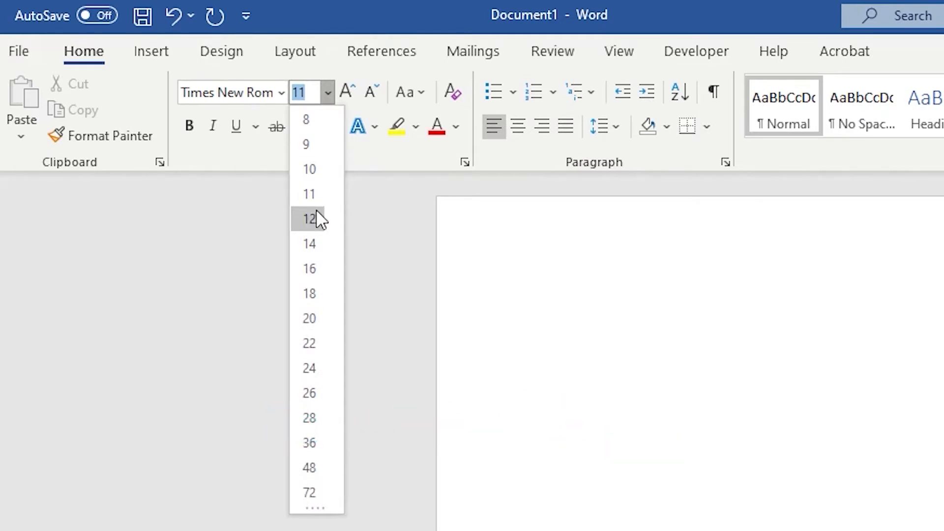
left_click(308, 219)
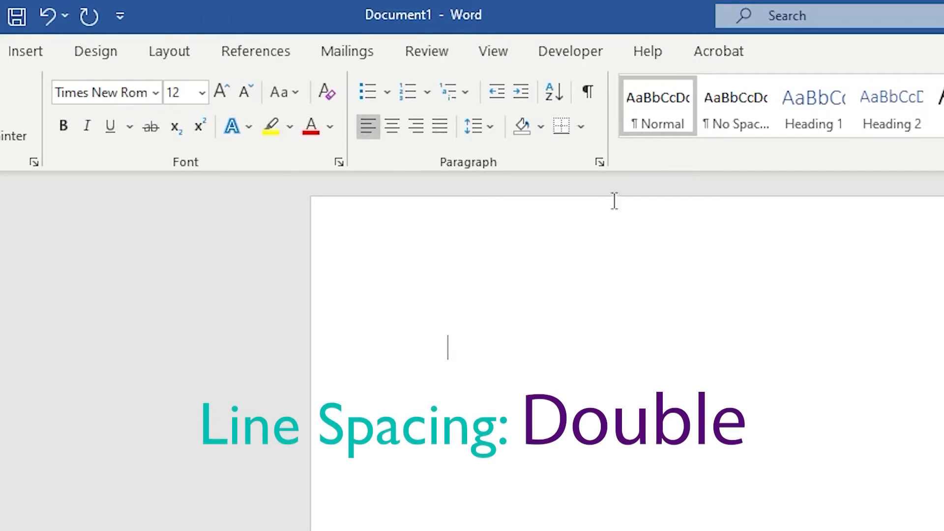
mouse_move(599, 162)
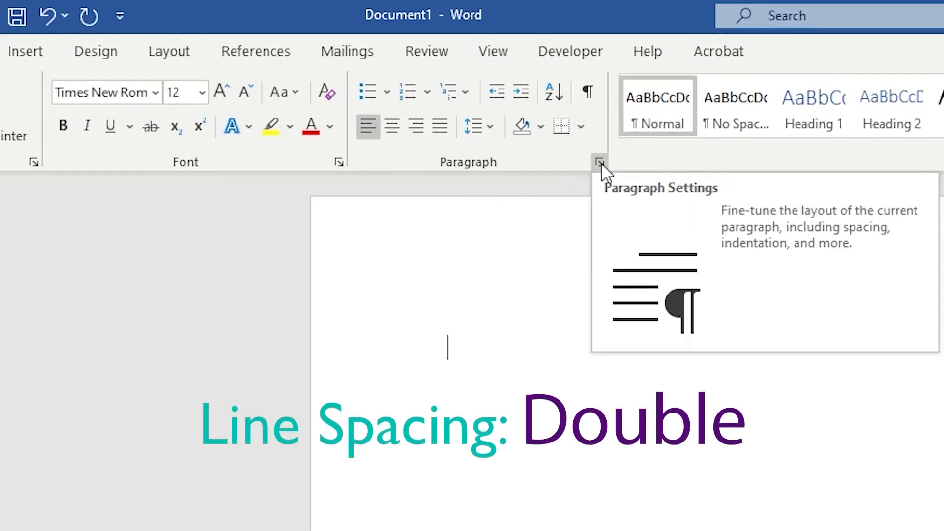
Set paragraph line spacing to double with no extra space between same-style paragraphs.
left_click(600, 161)
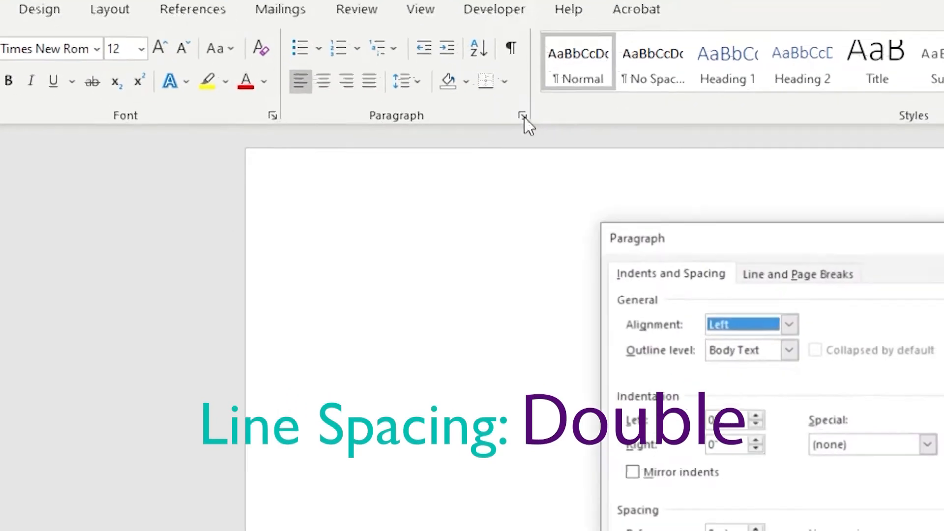
left_click(522, 115)
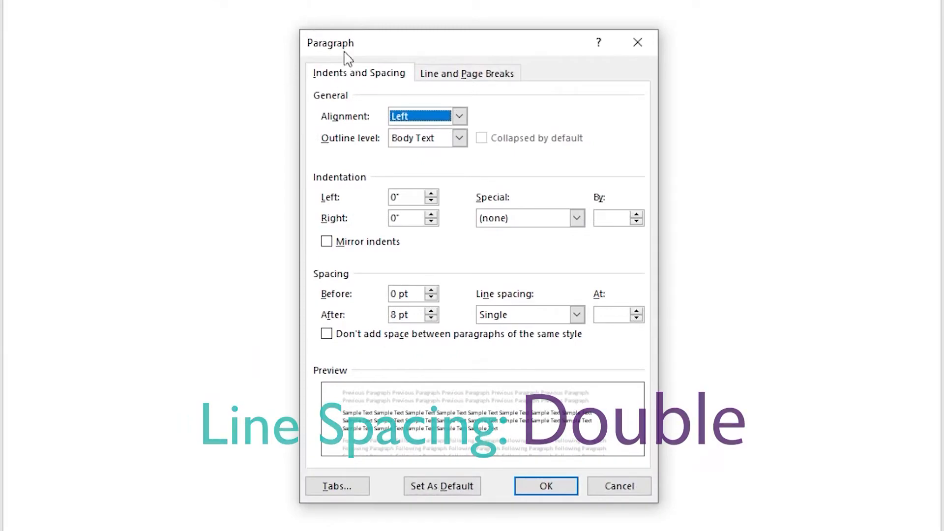
left_click(575, 315)
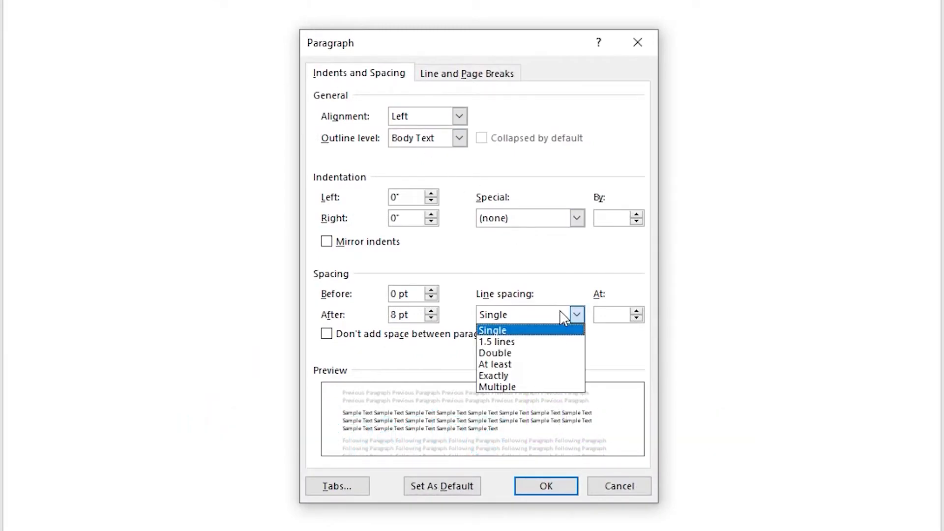
mouse_move(554, 353)
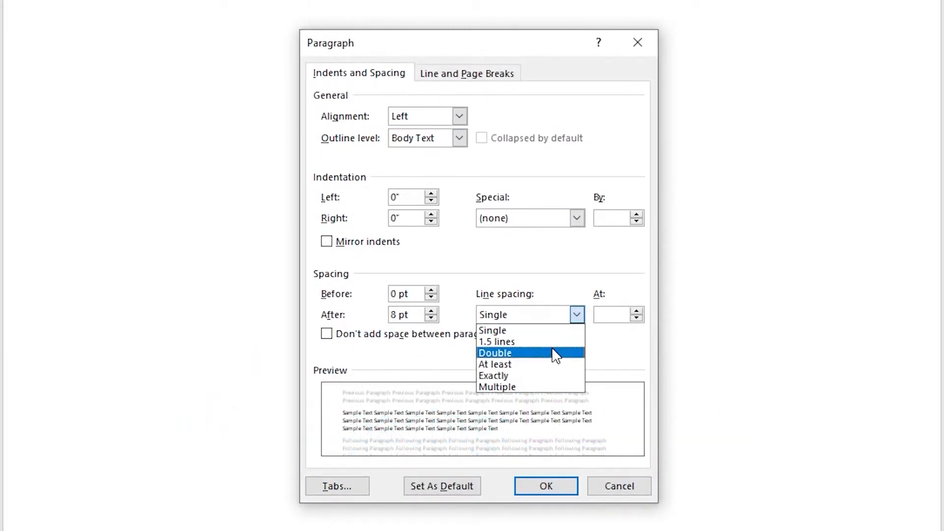
left_click(495, 353)
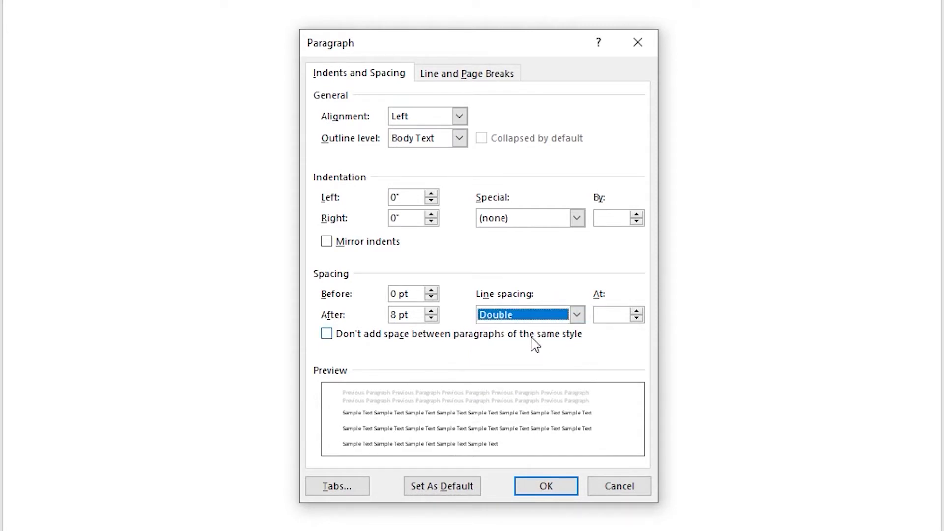
mouse_move(431, 315)
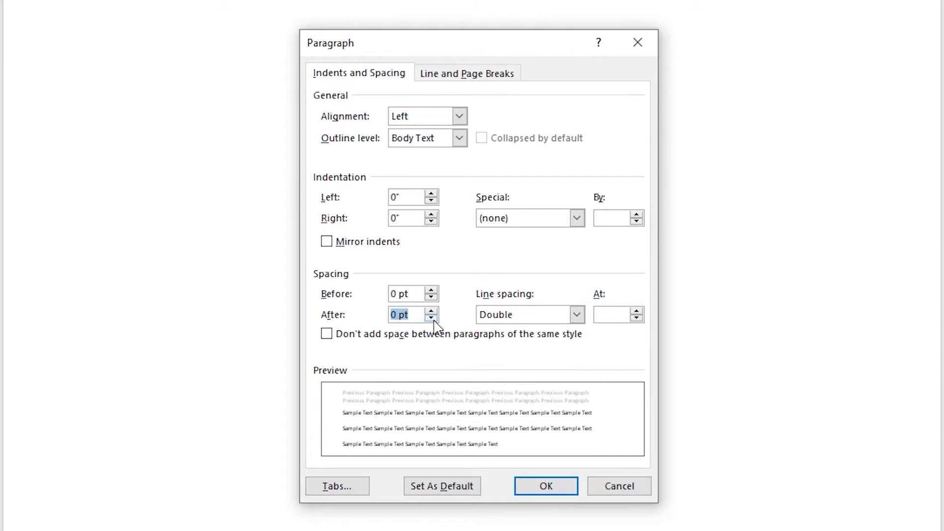
mouse_move(346, 321)
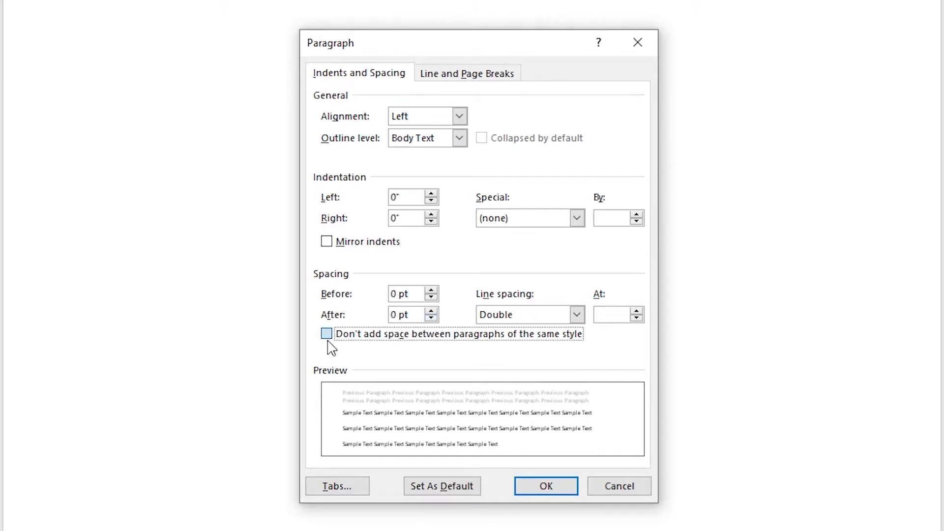
left_click(327, 334)
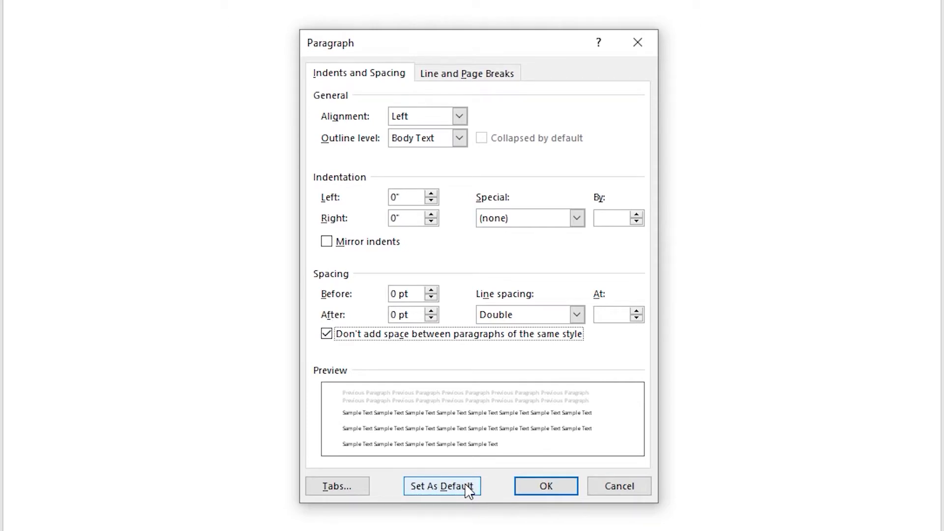
mouse_move(545, 486)
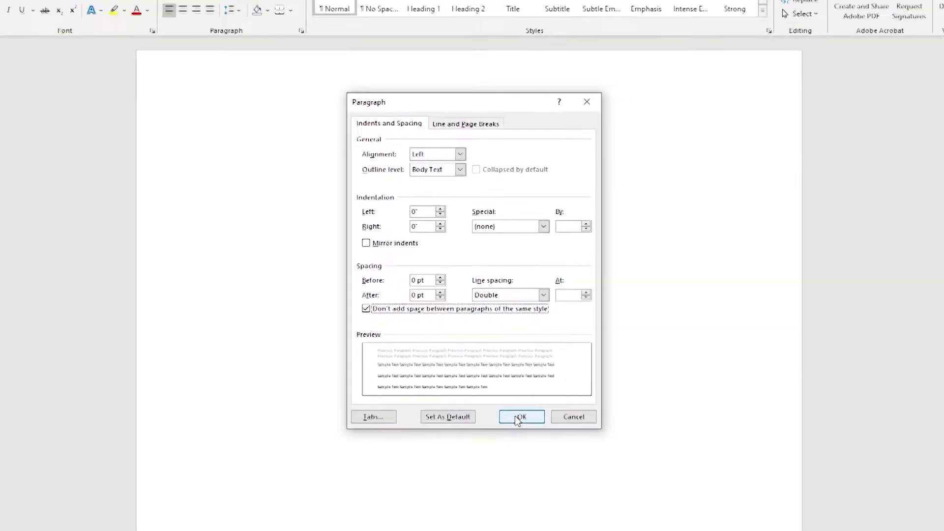
left_click(522, 417)
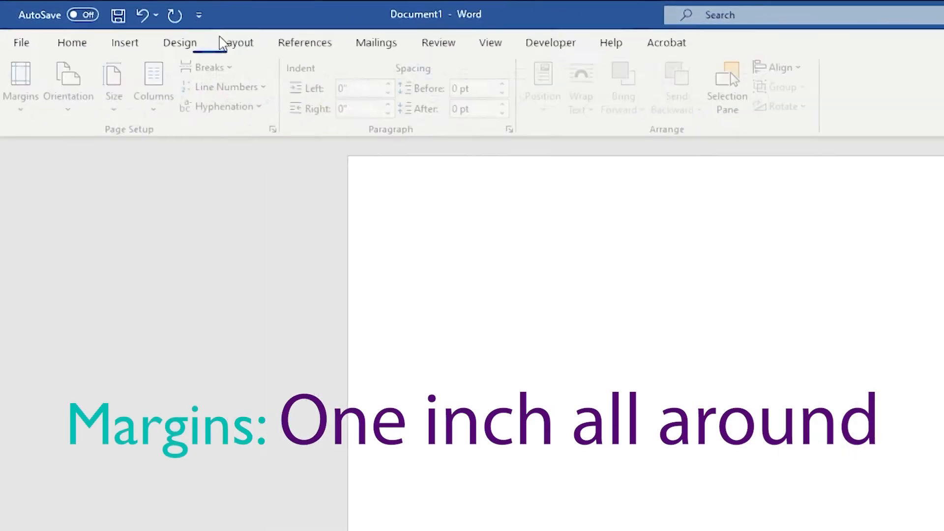
Show the preset page margins so Normal one-inch margins can be chosen.
left_click(239, 42)
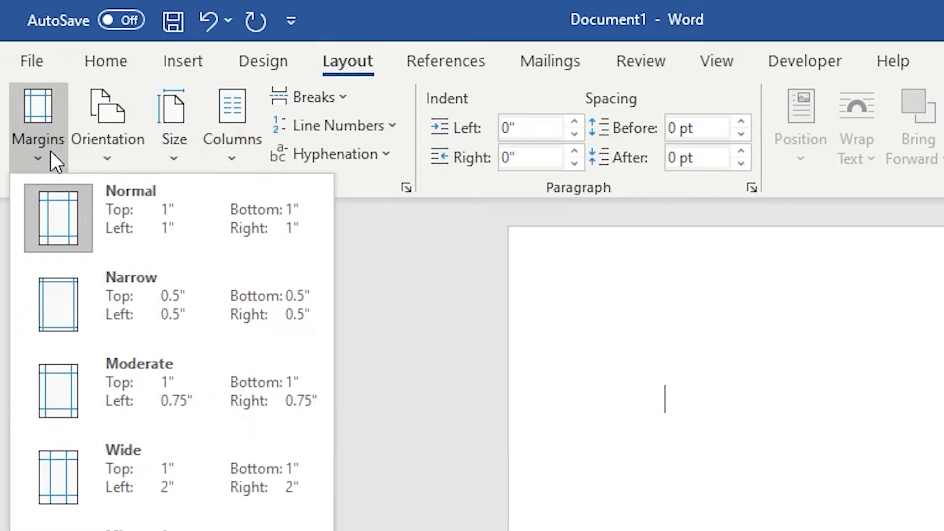
mouse_move(82, 223)
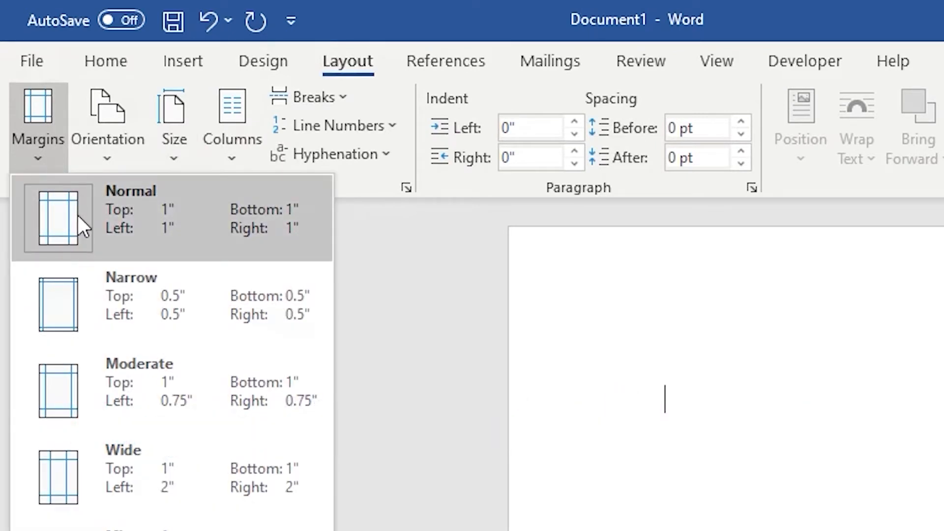
mouse_move(181, 234)
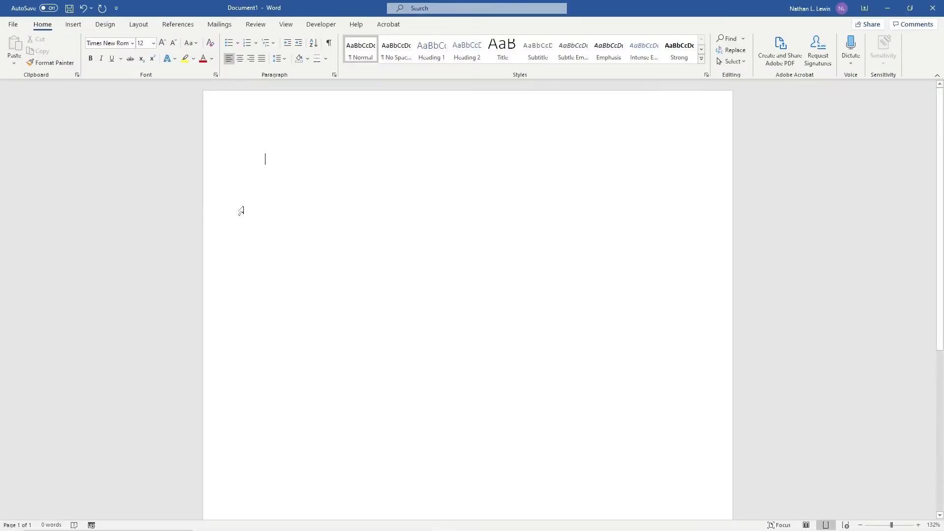
mouse_move(276, 169)
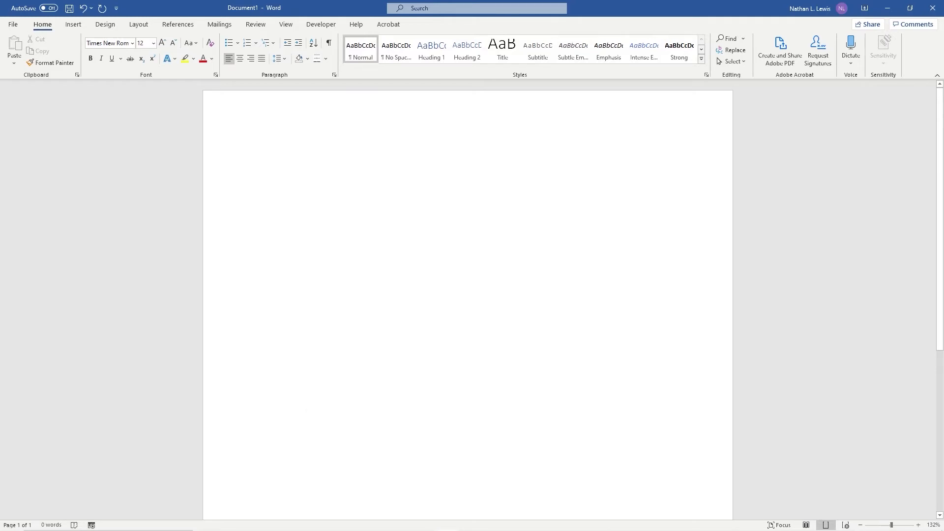
type("Nathan Lewi")
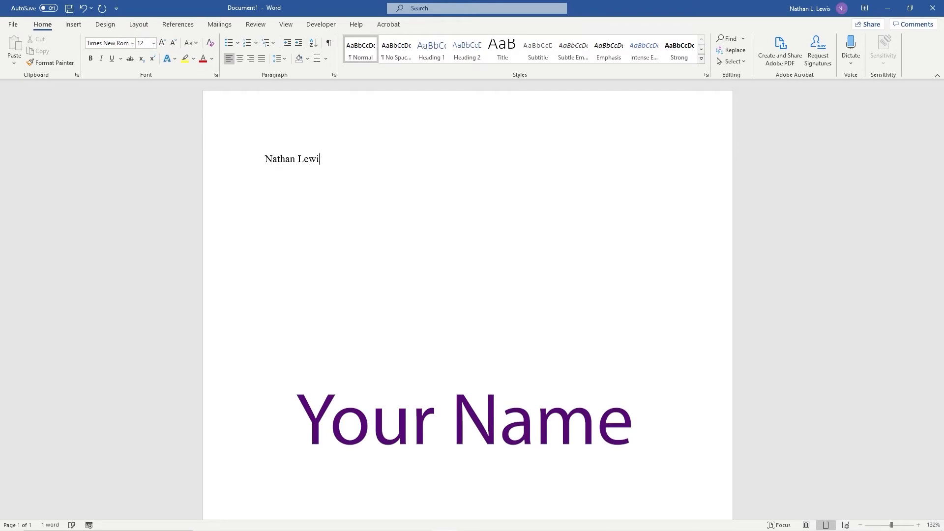
type("s")
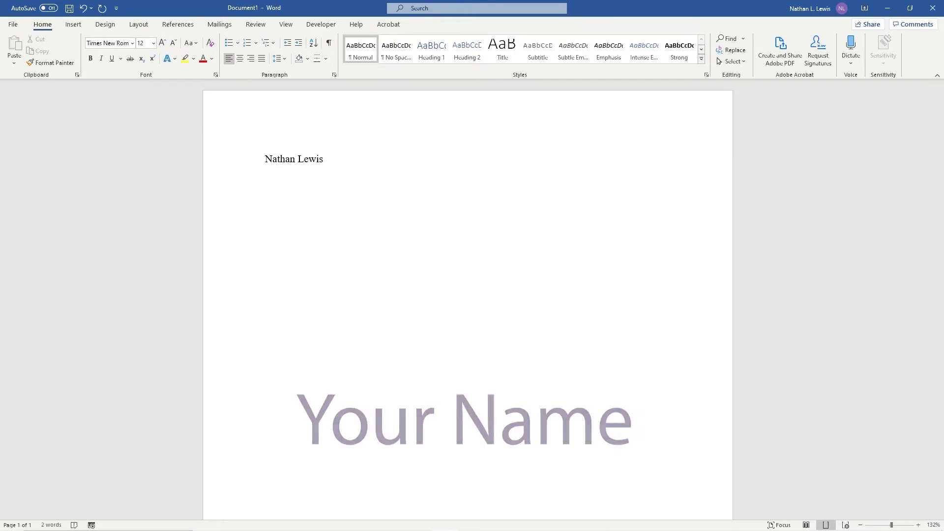
type("Pr")
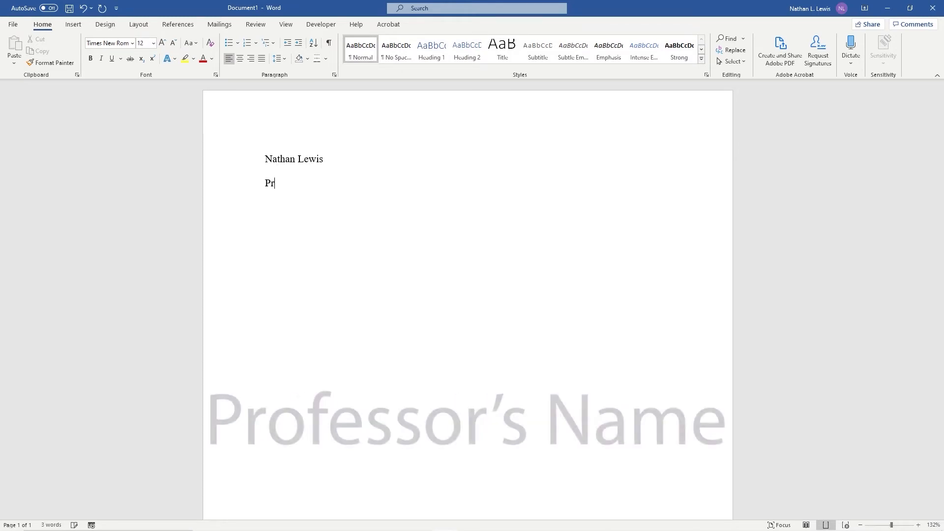
type("ofessor W")
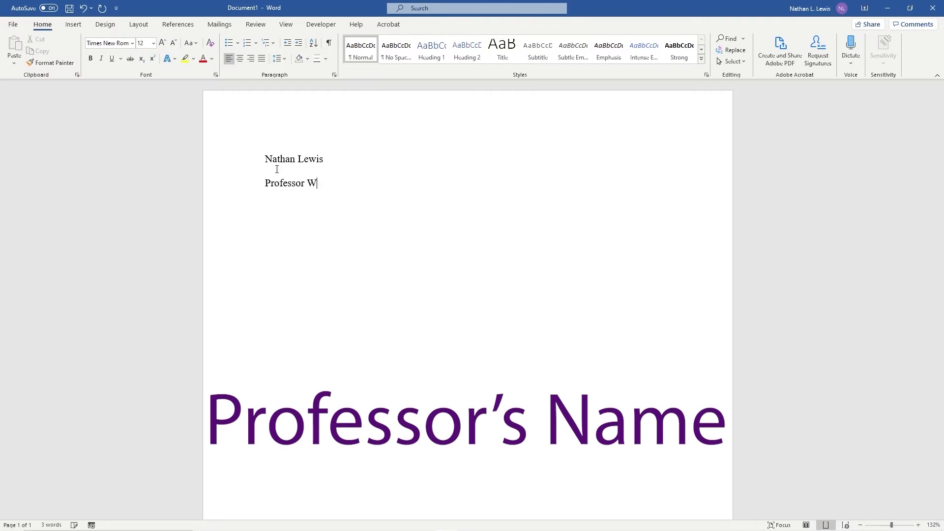
type("ayne")
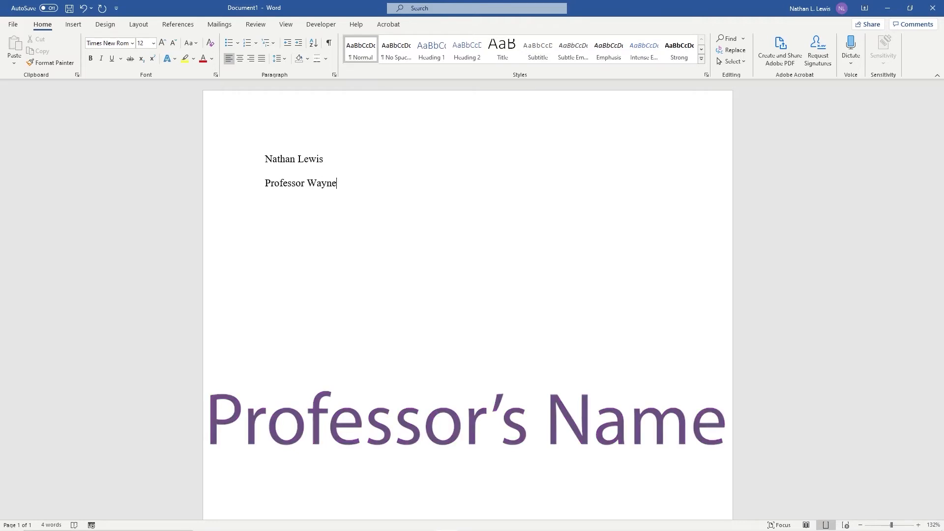
type("EN")
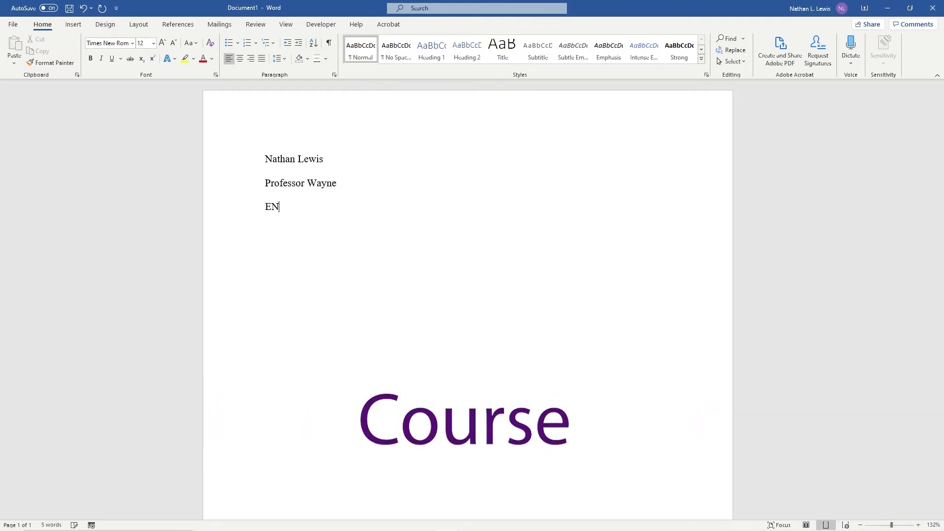
type("C 1101")
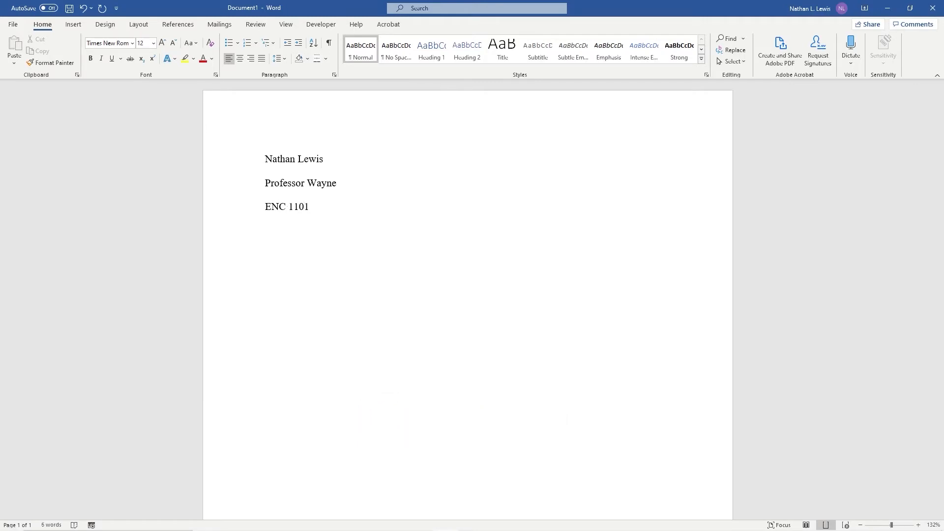
type("15")
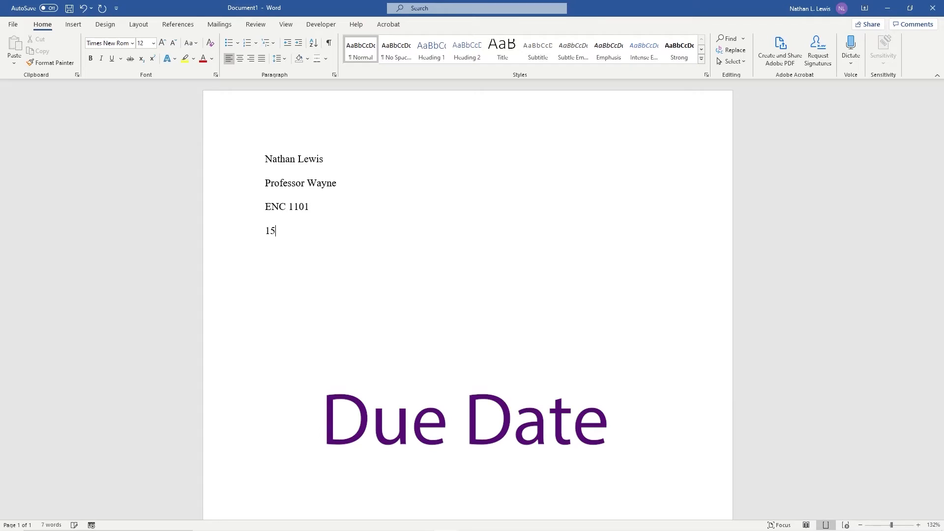
type("June")
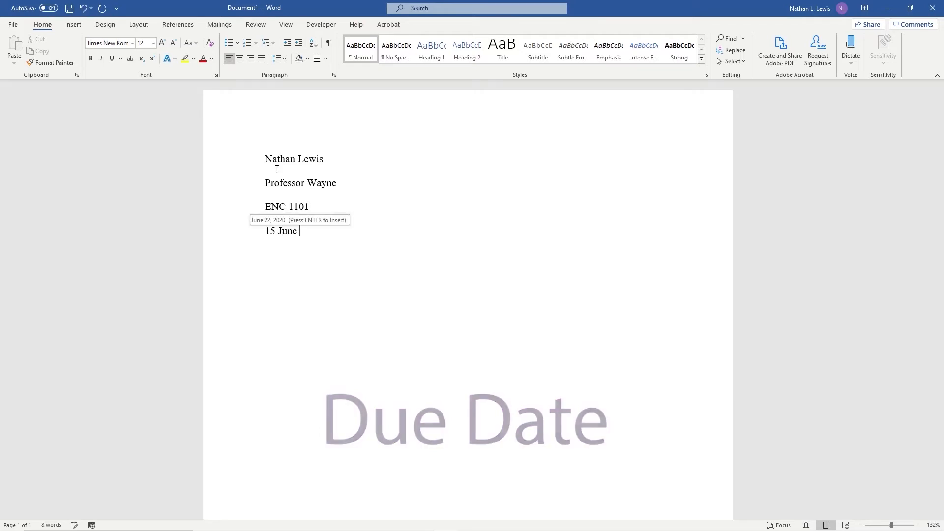
type("2020")
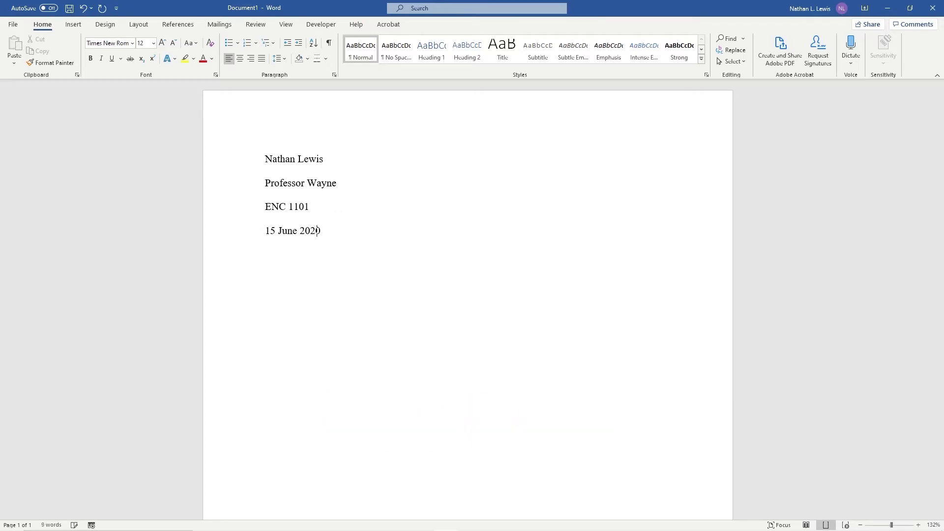
mouse_move(162, 204)
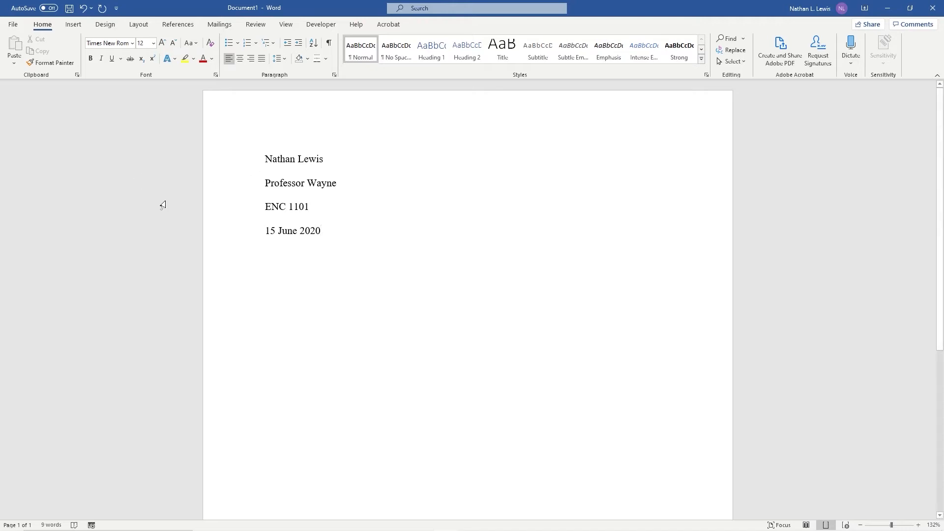
mouse_move(293, 238)
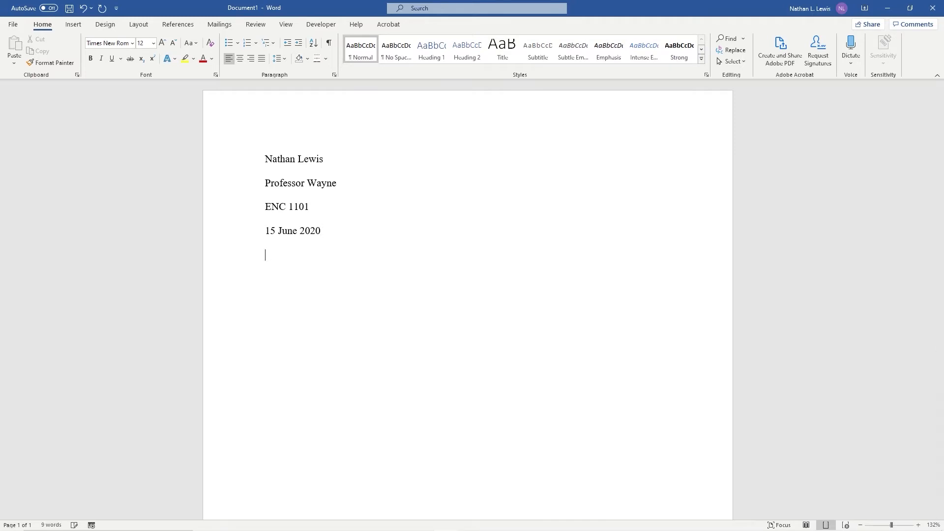
mouse_move(288, 210)
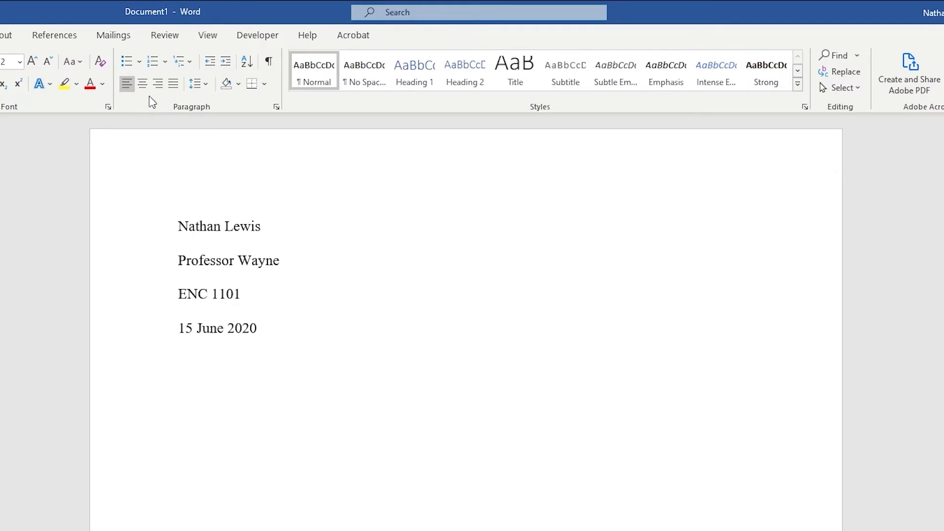
mouse_move(143, 82)
type("T")
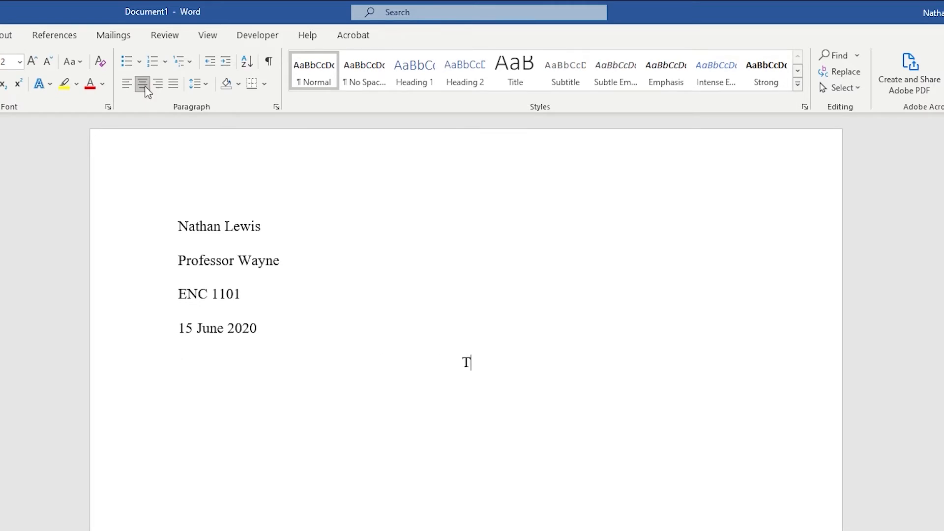
Add the centered 'Title' line and a tab-indented first paragraph about pressing Tab for a half-inch indent.
type("itle")
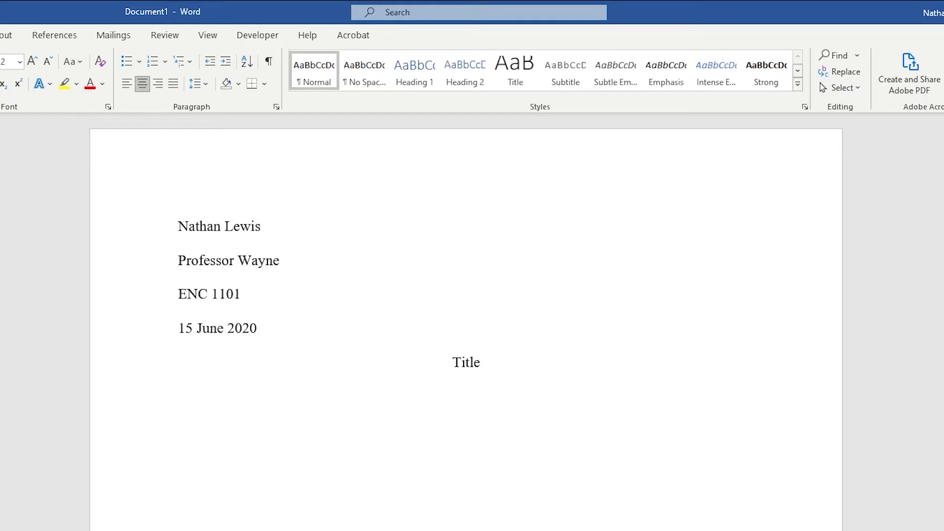
mouse_move(127, 83)
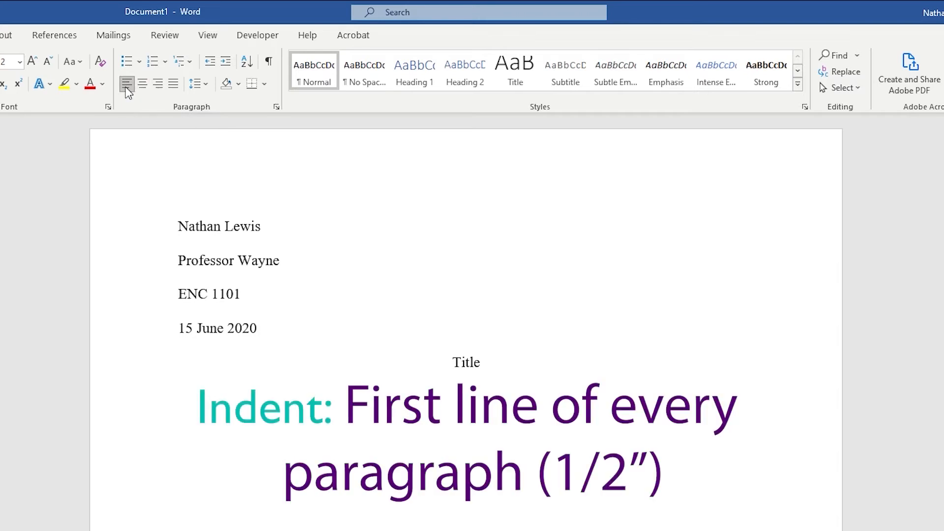
mouse_move(58, 257)
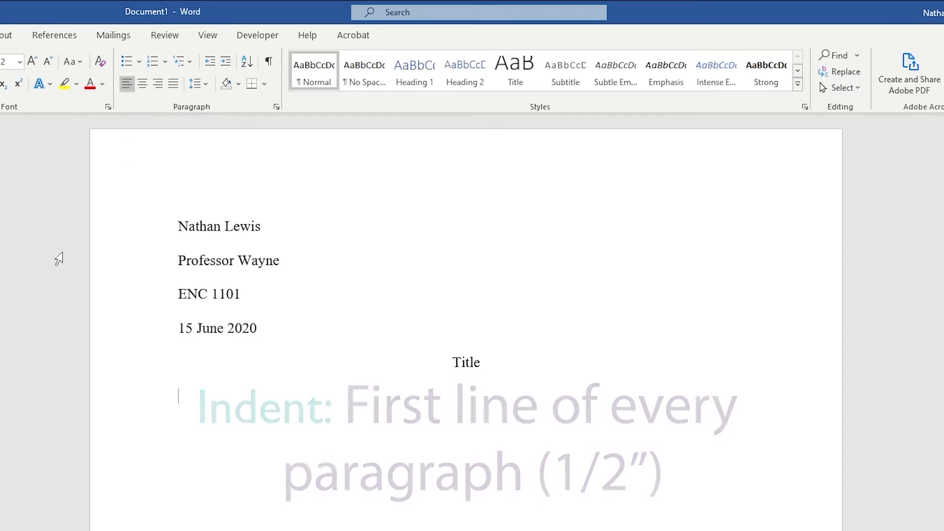
type("Press \"Tab\"")
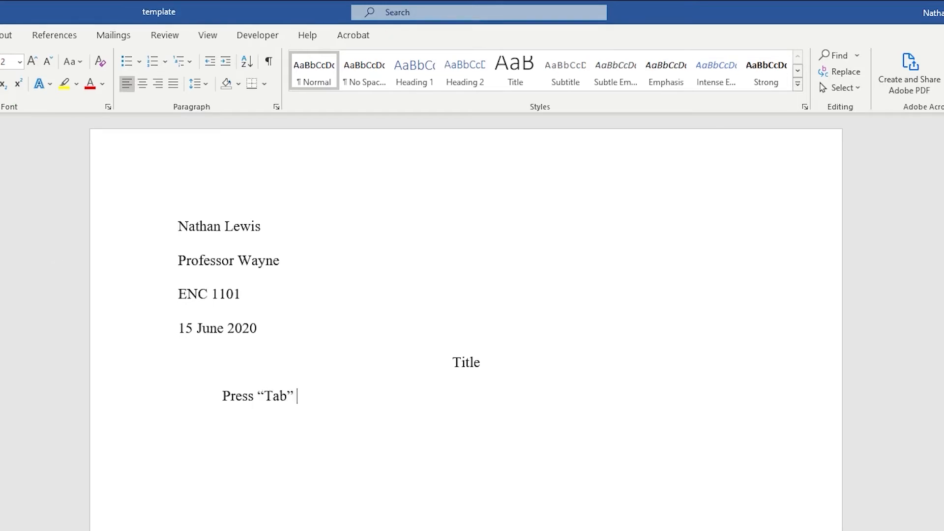
type("at the beginning of every paragraph to create a half-inch indent.")
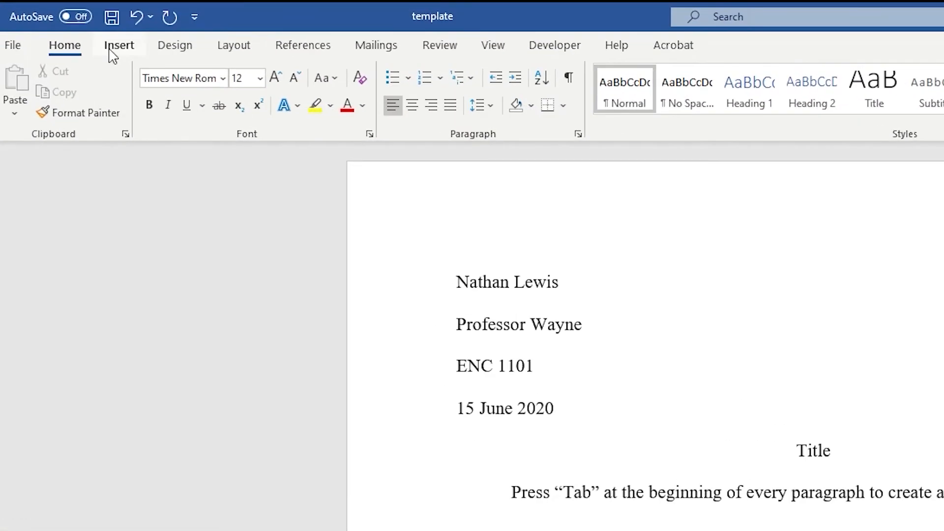
Bring up the Insert page-number options for a top-of-page number.
left_click(119, 44)
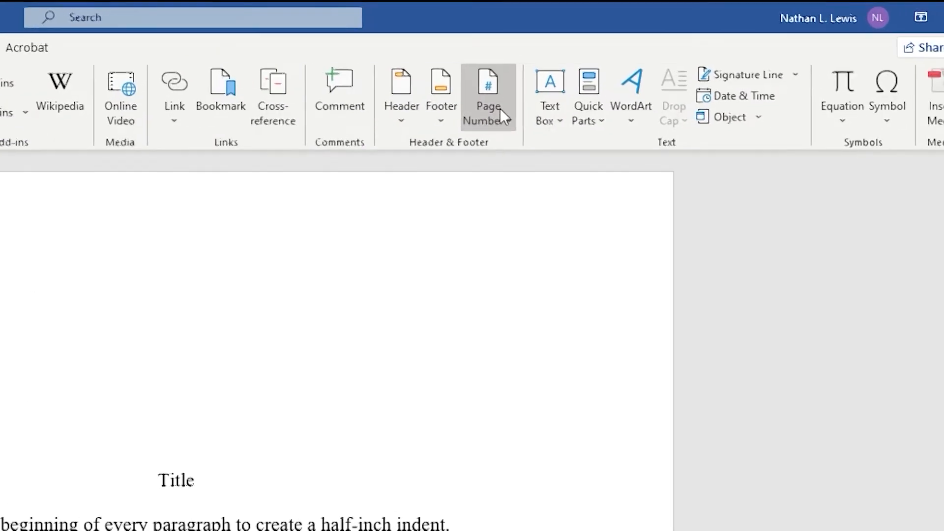
mouse_move(441, 99)
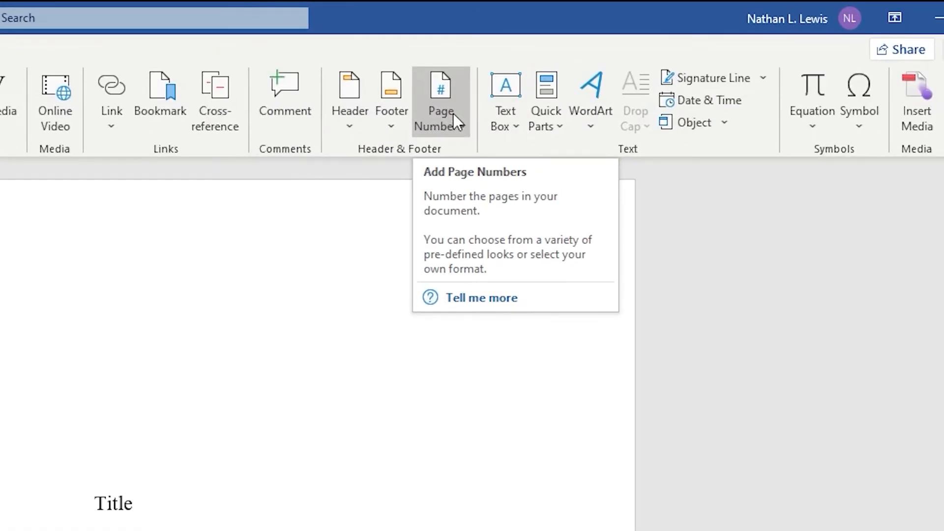
left_click(440, 101)
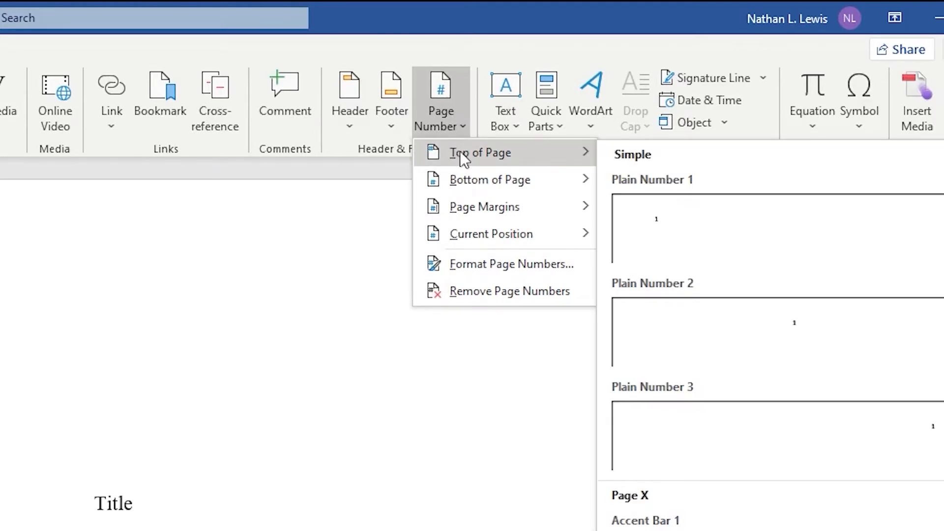
mouse_move(773, 403)
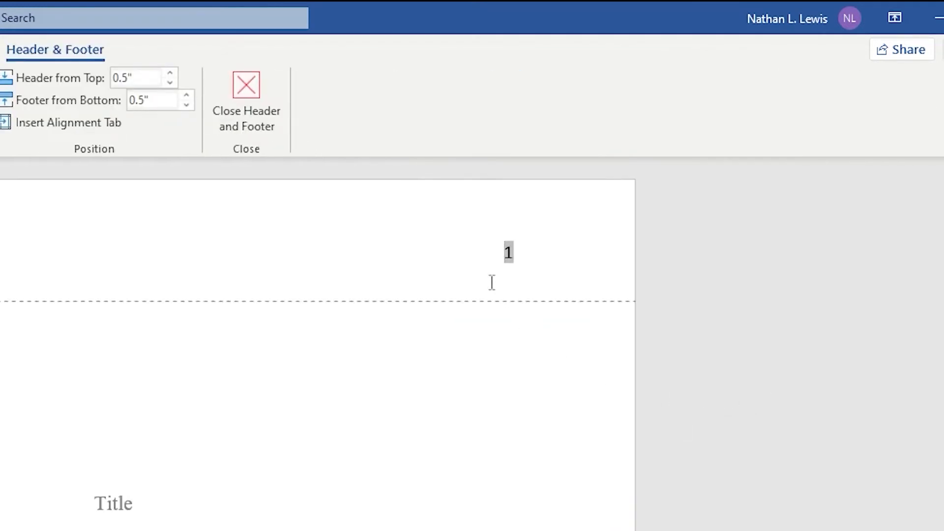
mouse_move(493, 271)
type("L")
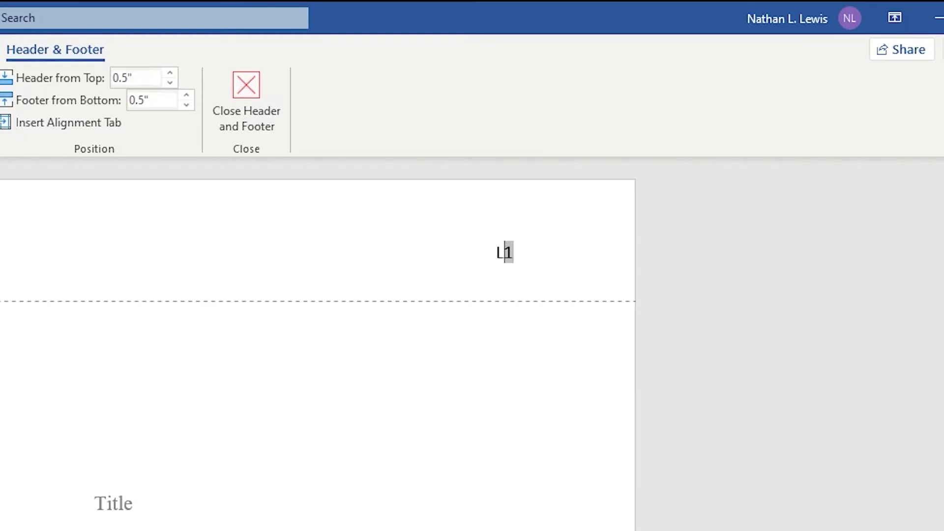
Make the header read 'Lewis 1' and set it in Times New Roman at the essay's size.
type("ewis")
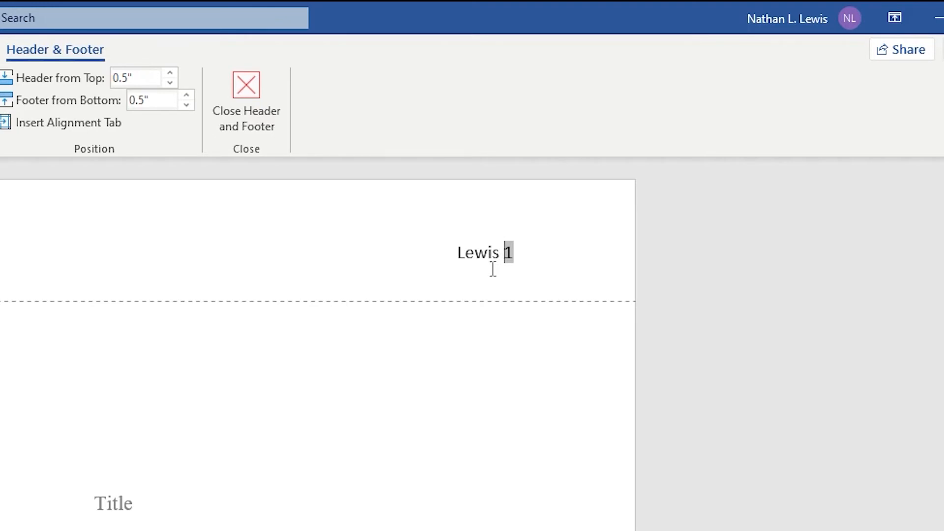
mouse_move(460, 291)
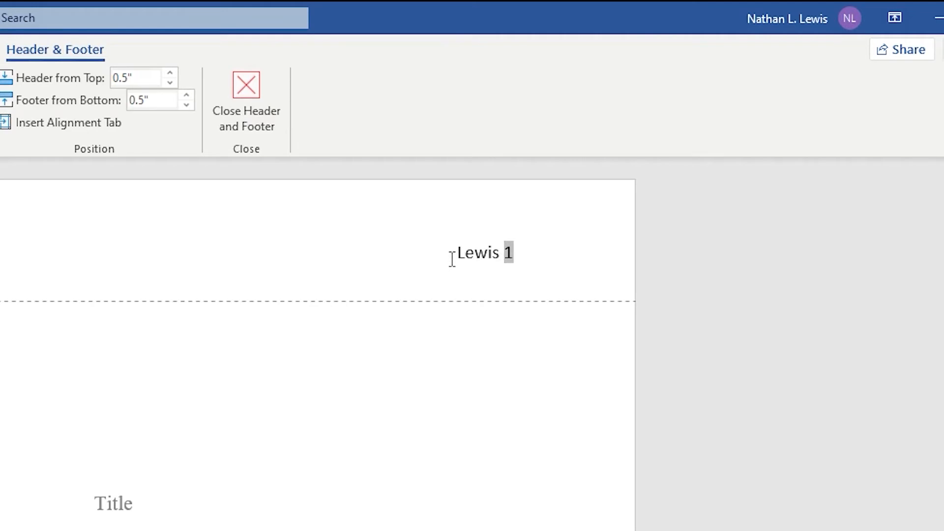
double_click(476, 253)
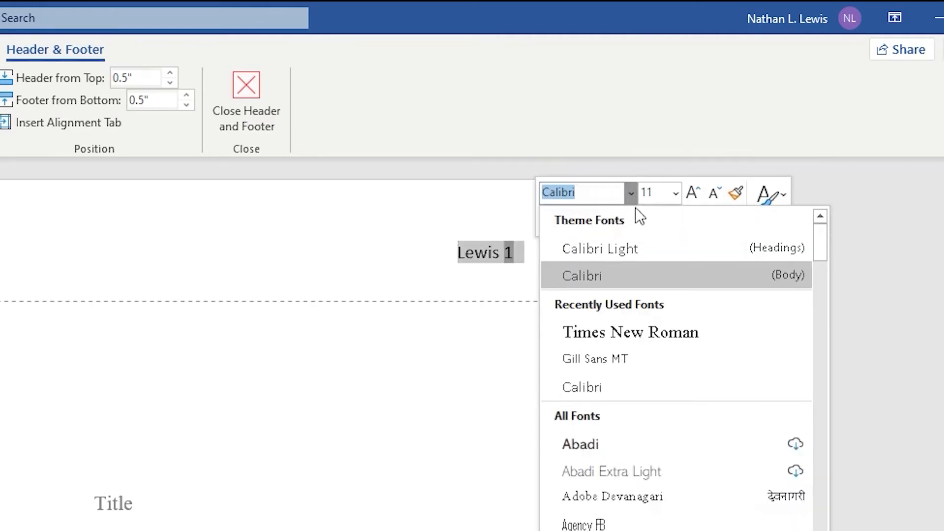
left_click(629, 331)
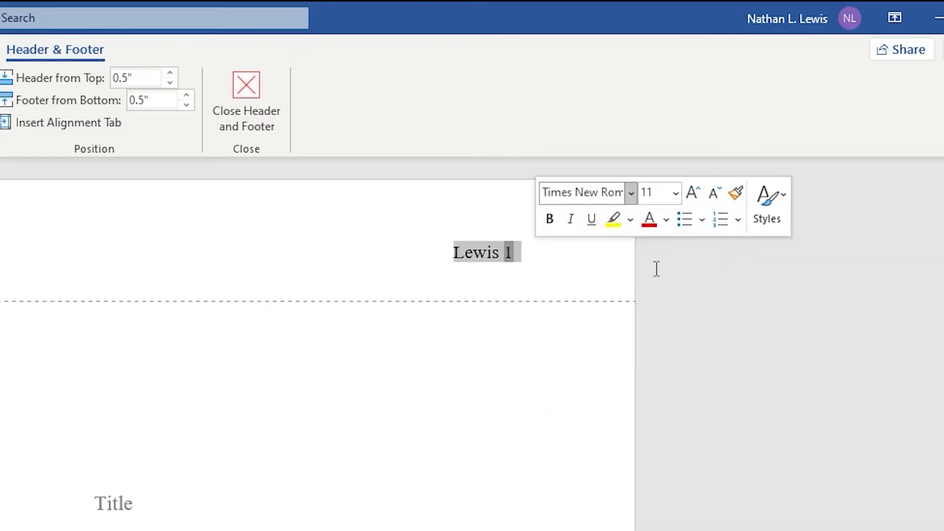
left_click(675, 192)
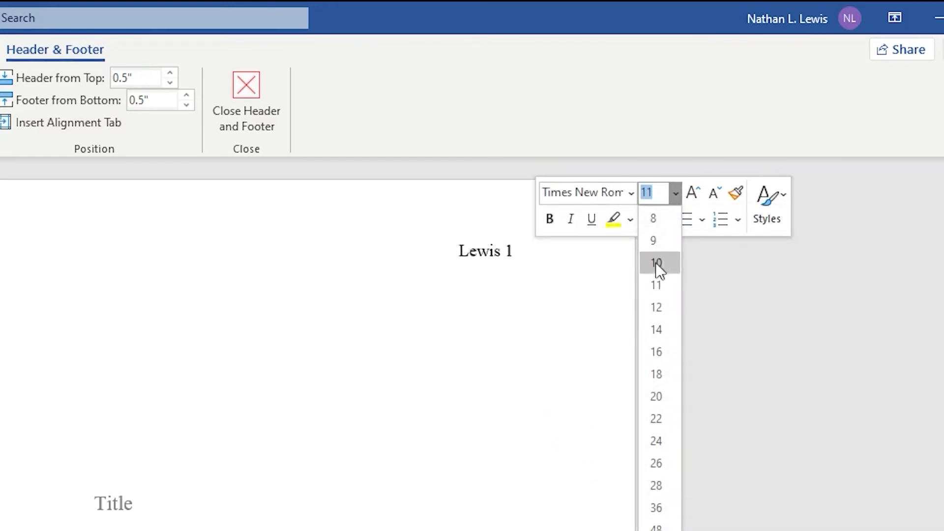
left_click(656, 307)
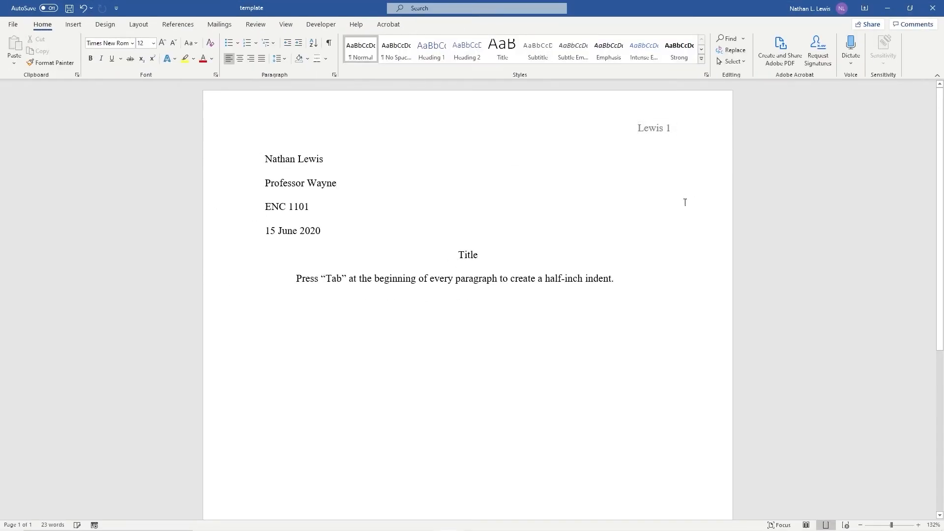
mouse_move(671, 297)
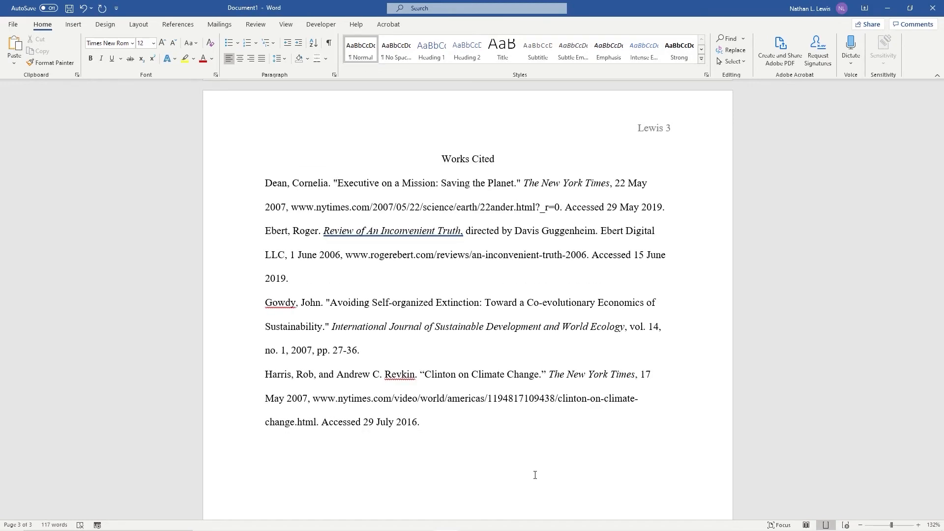
Place the cursor after the last Works Cited entry and select all four entries.
left_click(420, 422)
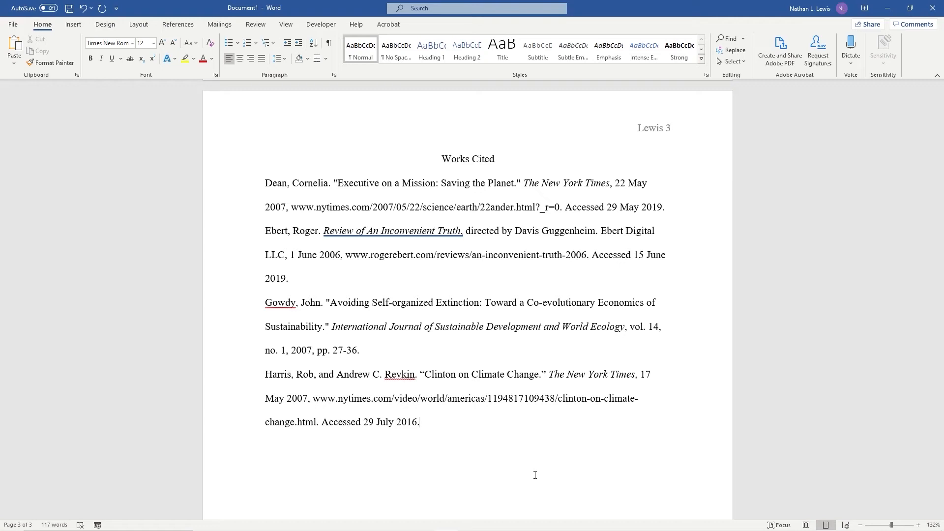
left_click(419, 422)
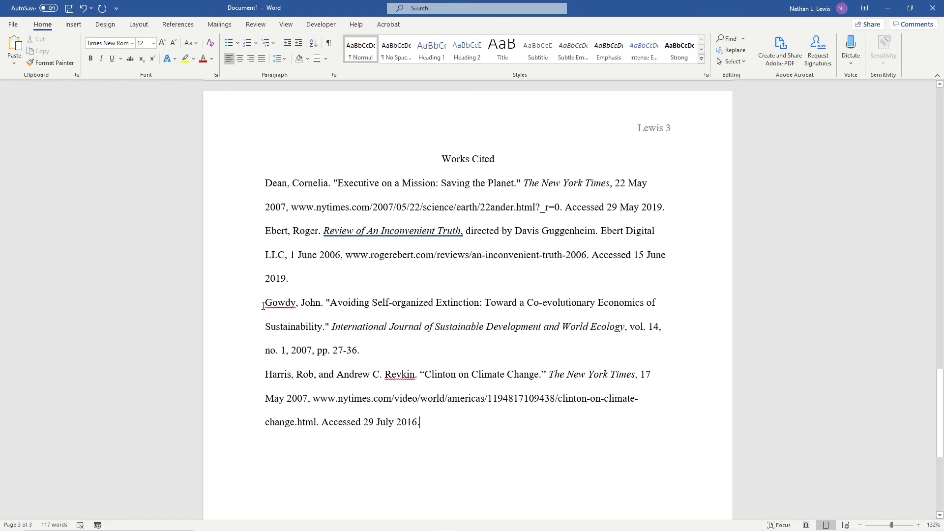
mouse_move(256, 376)
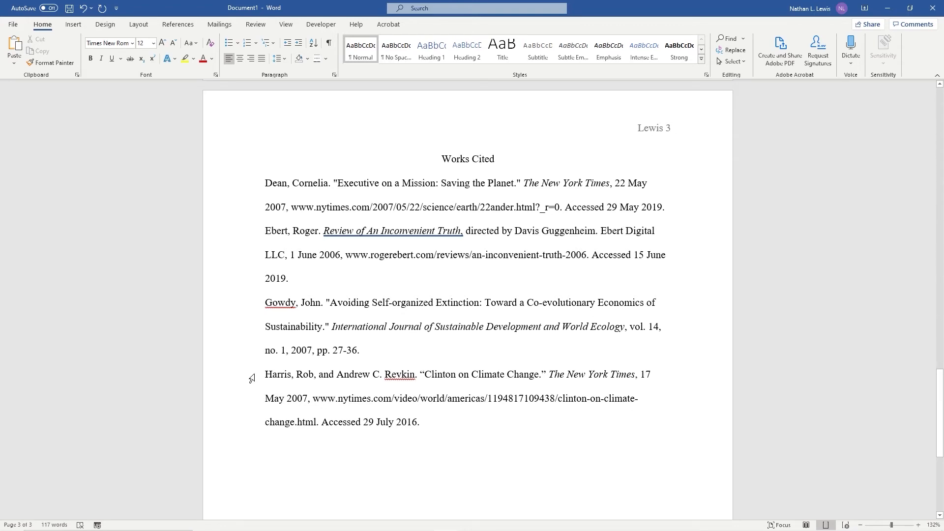
left_click(419, 421)
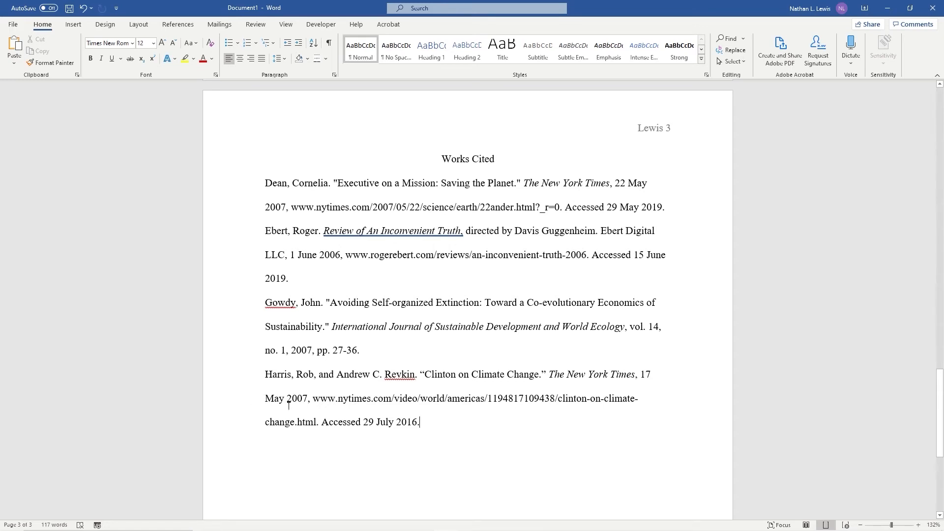
mouse_move(449, 427)
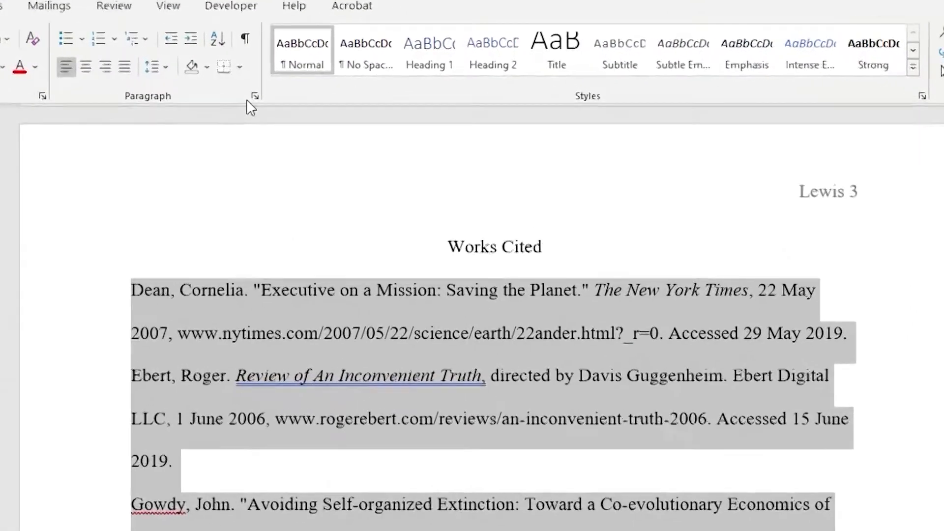
mouse_move(253, 98)
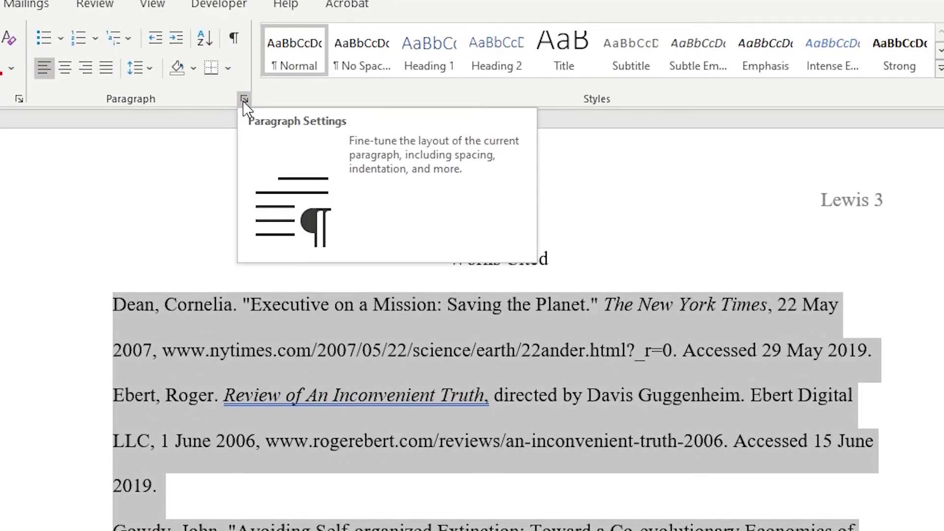
Apply a Hanging 0.5" special indent to the entries via the Paragraph dialog.
left_click(244, 98)
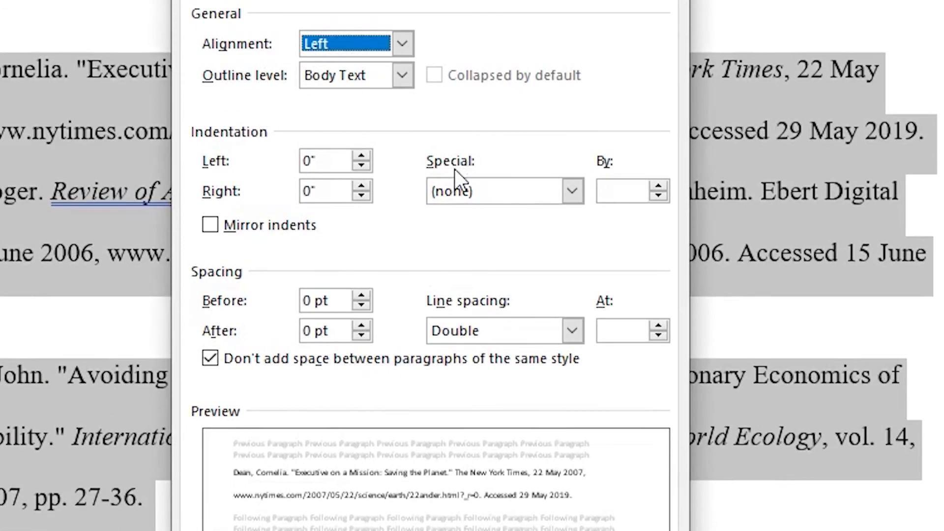
left_click(570, 191)
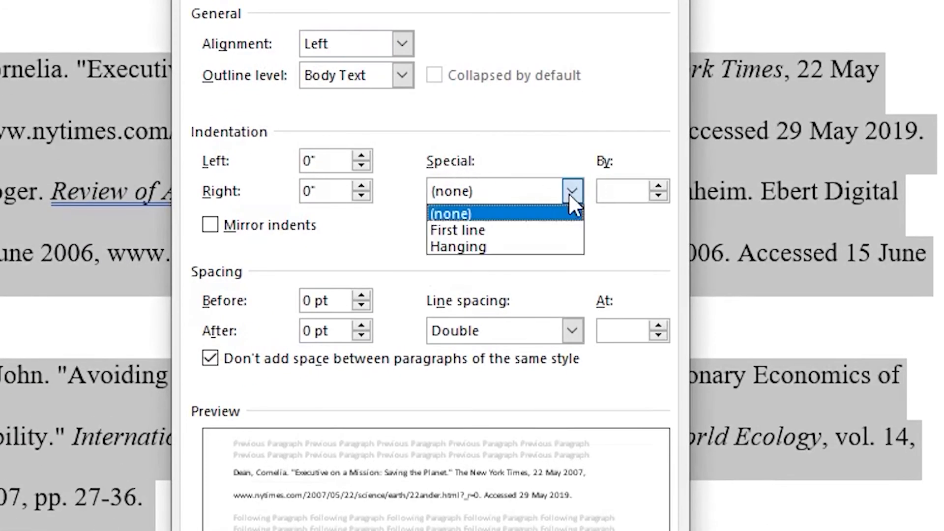
mouse_move(460, 247)
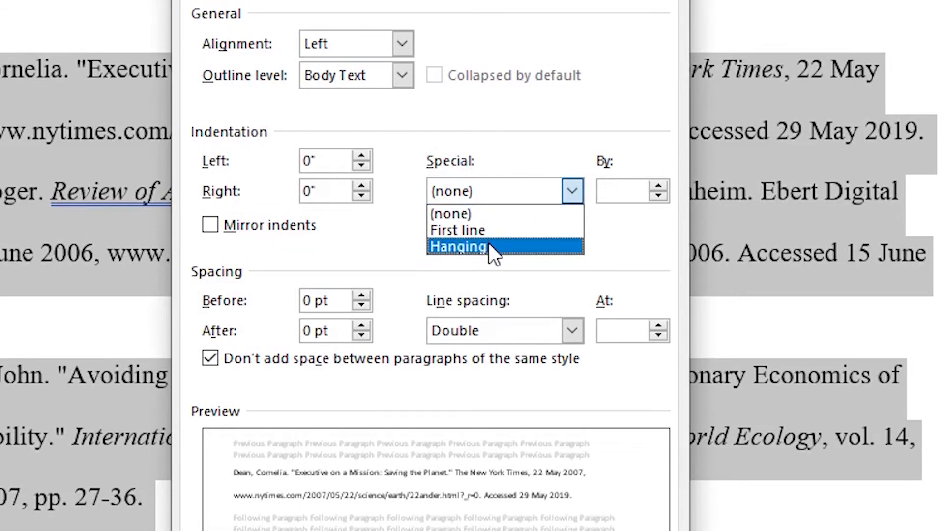
left_click(457, 246)
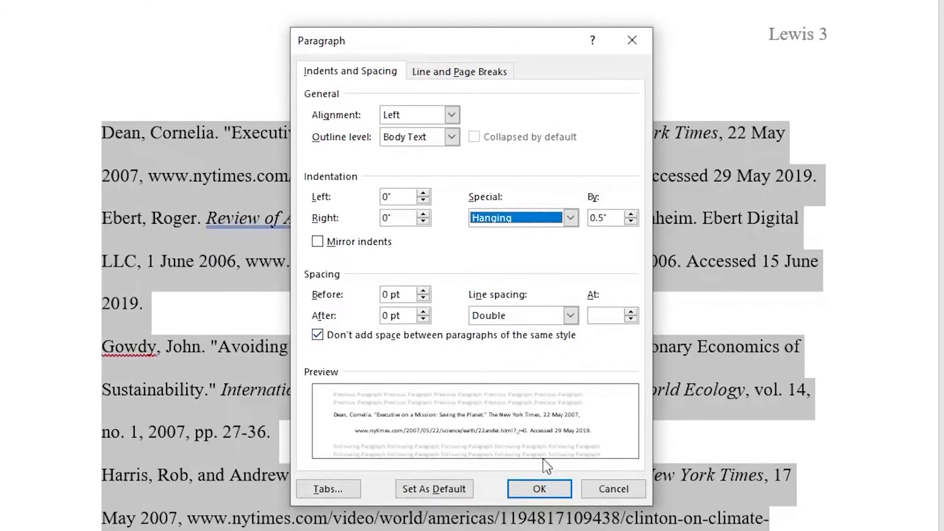
left_click(538, 489)
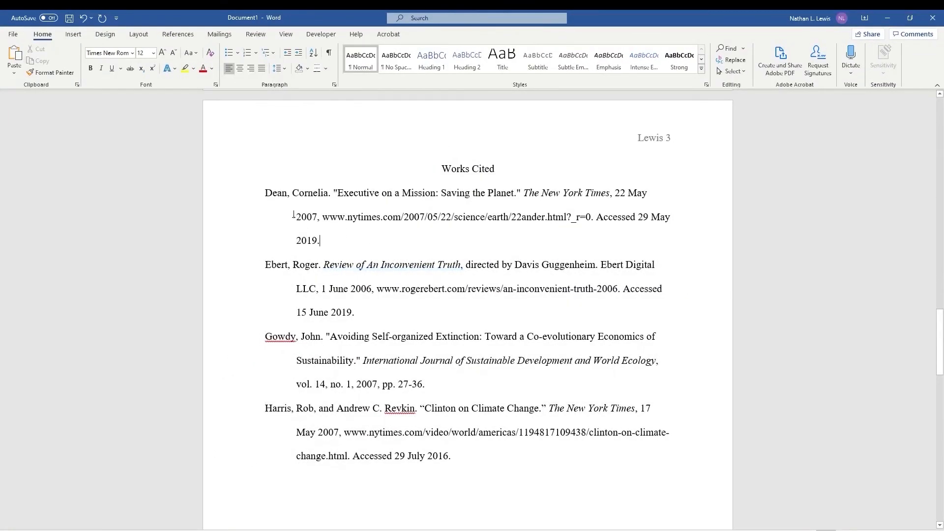
mouse_move(282, 301)
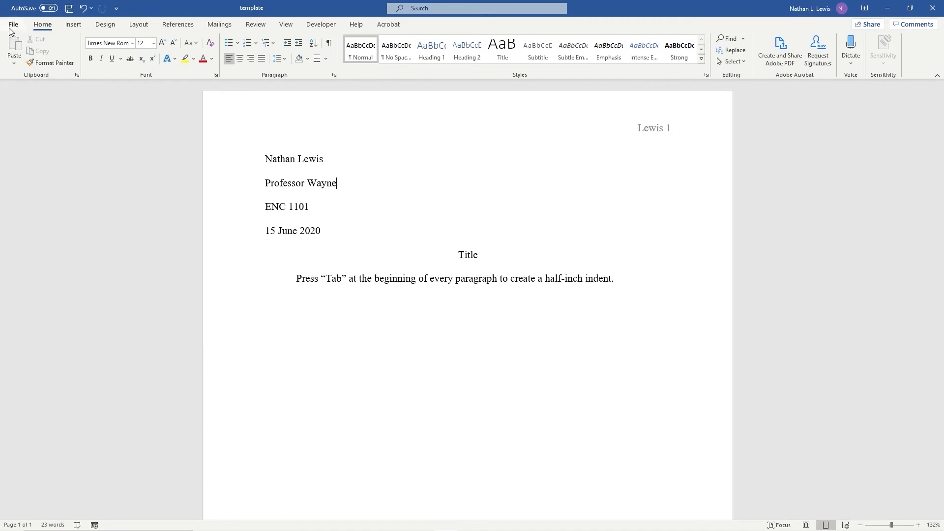
Save the document as 'template' in the Adobe folder under Documents via Save As.
left_click(11, 23)
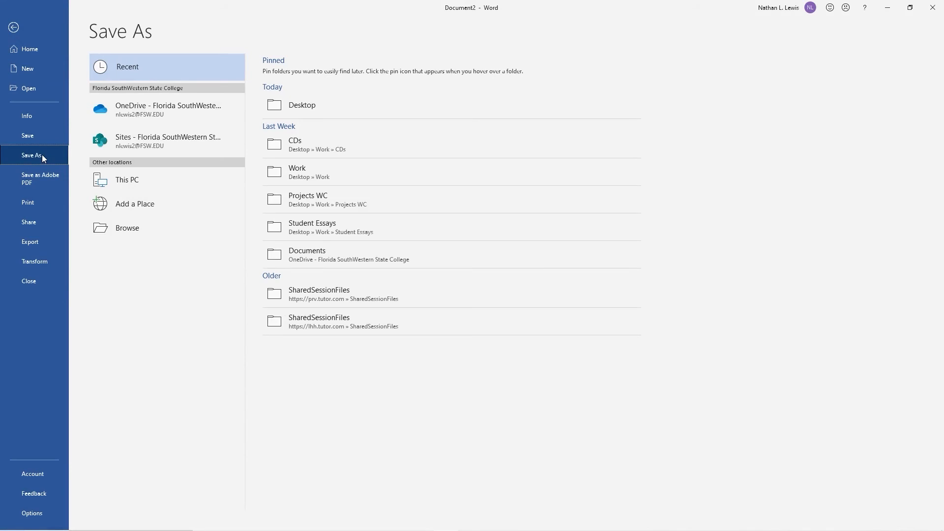
mouse_move(127, 228)
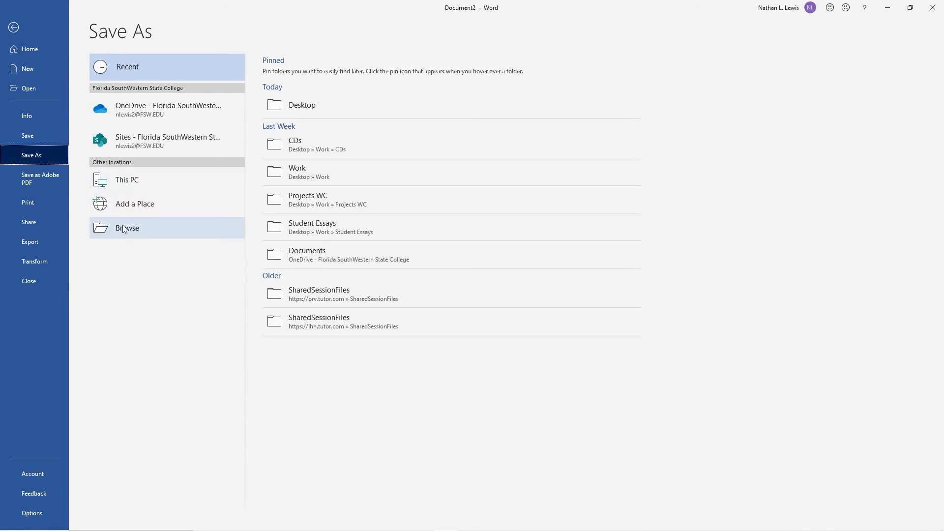
left_click(126, 228)
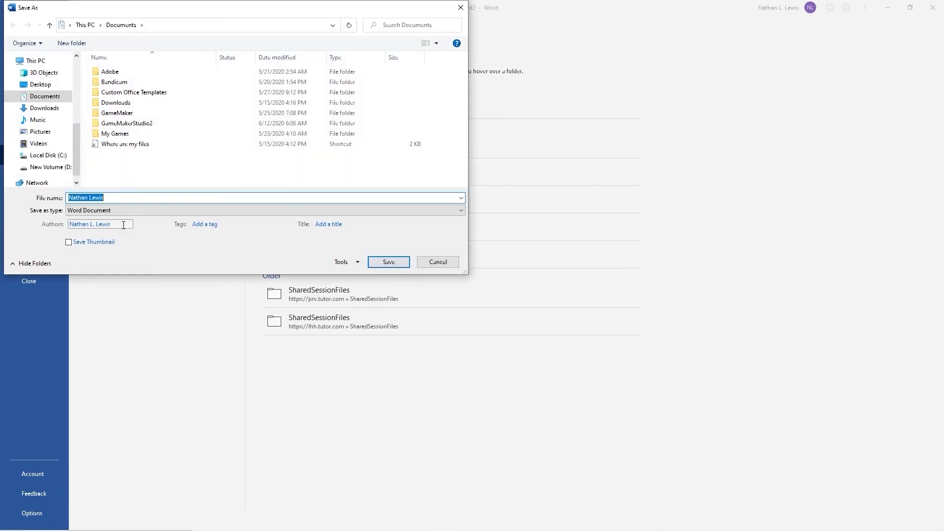
double_click(110, 71)
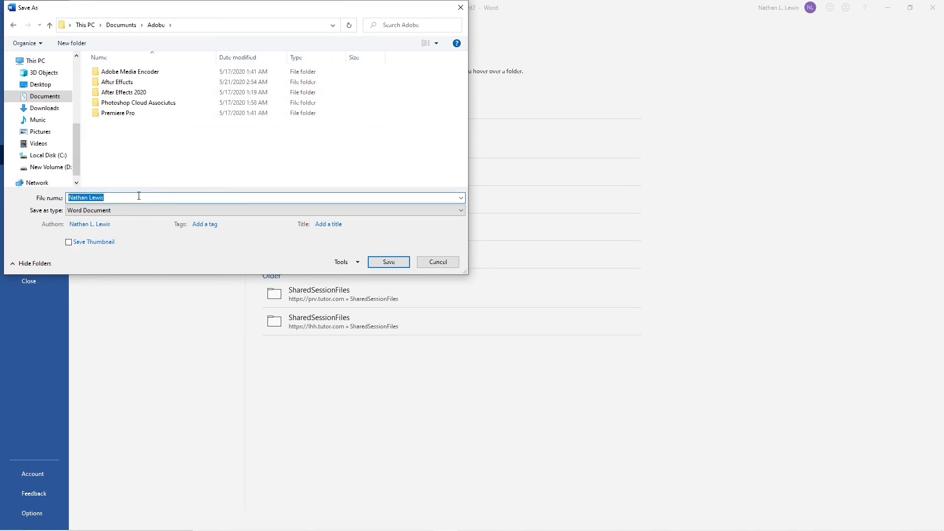
type("template")
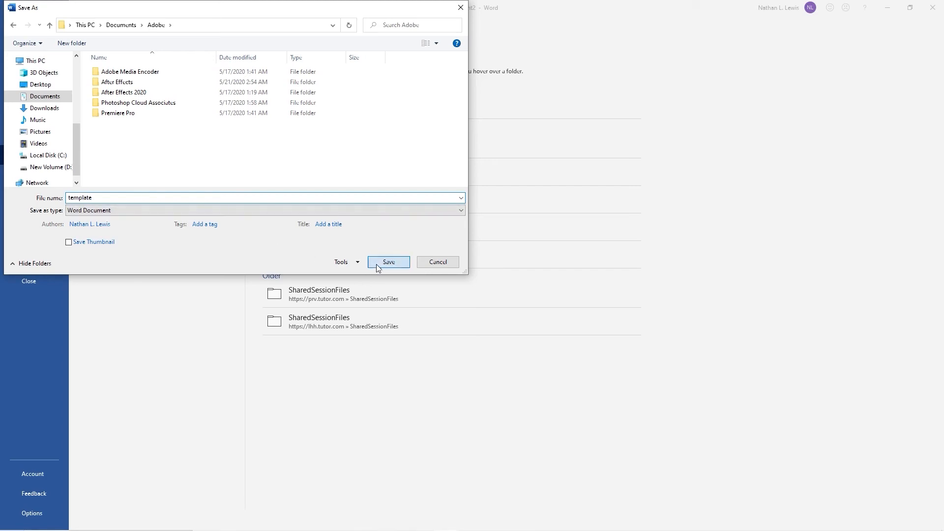
left_click(387, 262)
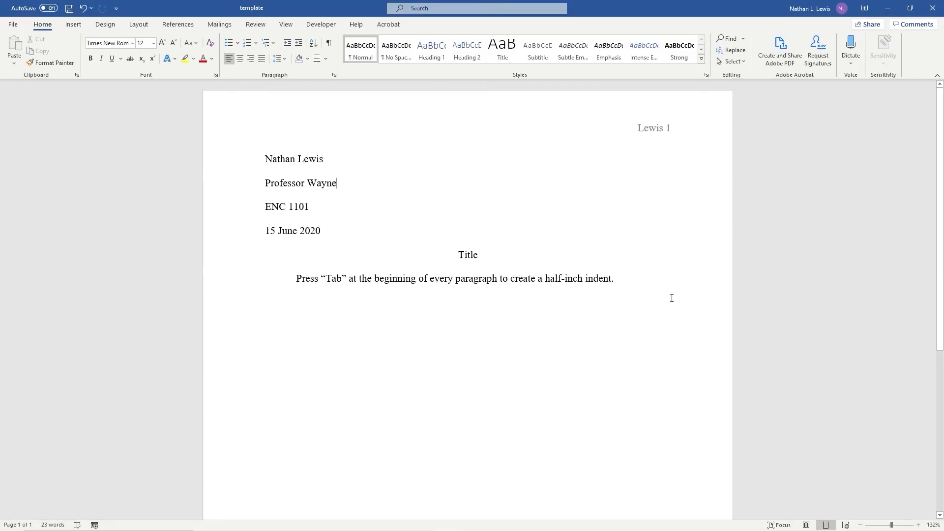